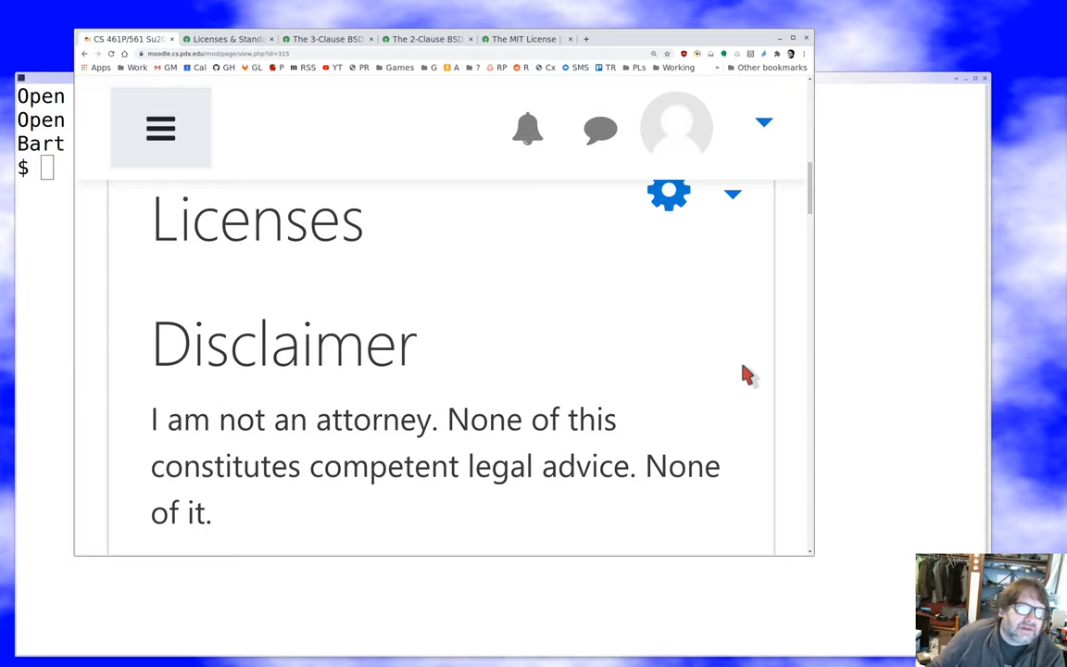
Scroll the Licenses page past the Disclaimer to the GPL heading and its viral-license note
scroll(down, 3)
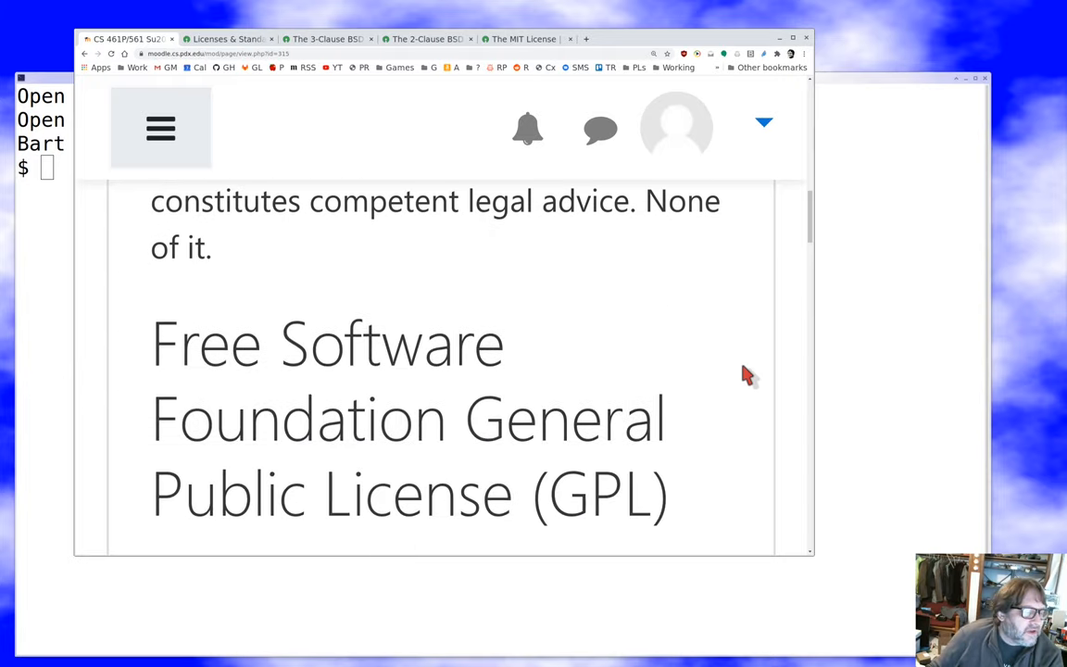
scroll(down, 3)
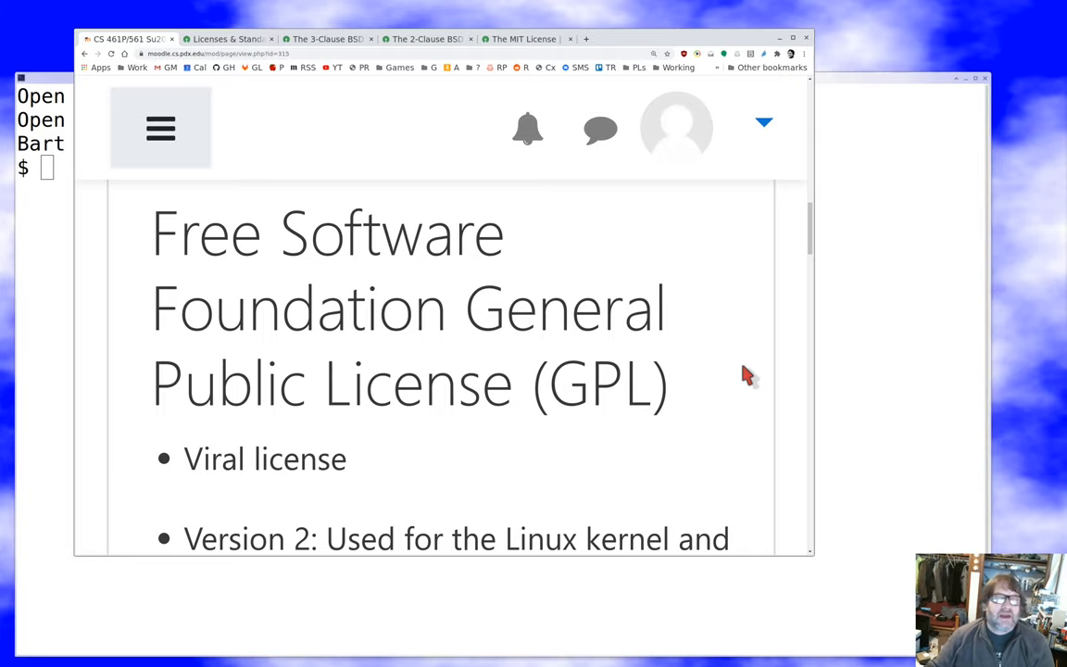
Scroll to the GPL bullets: Version 2 for the Linux kernel, Version 3 for newer software
scroll(down, 3)
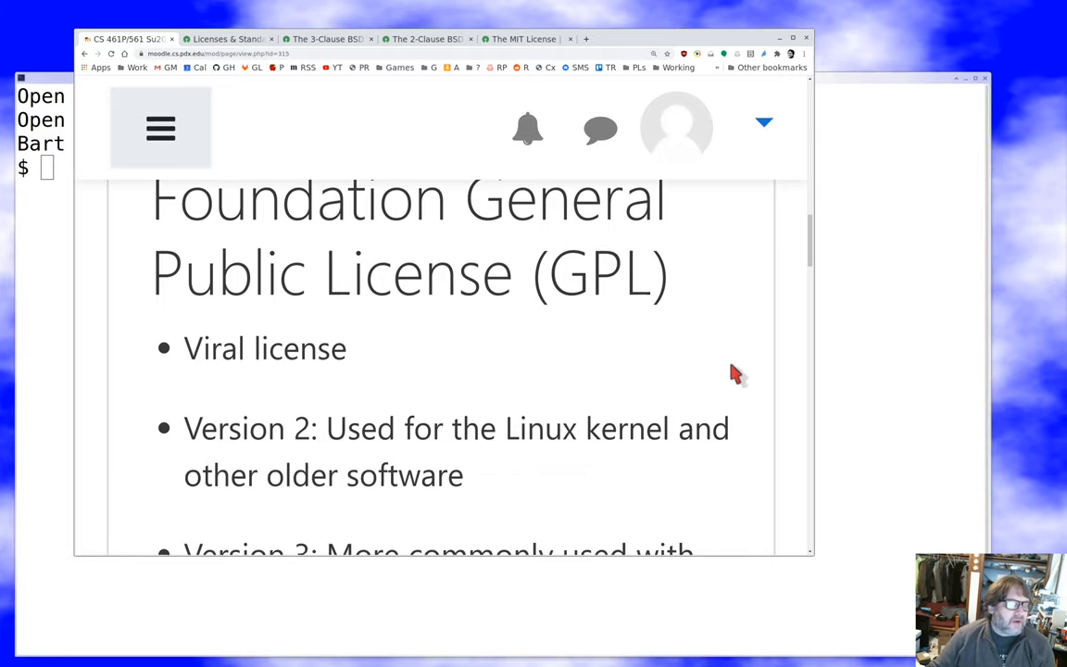
scroll(down, 3)
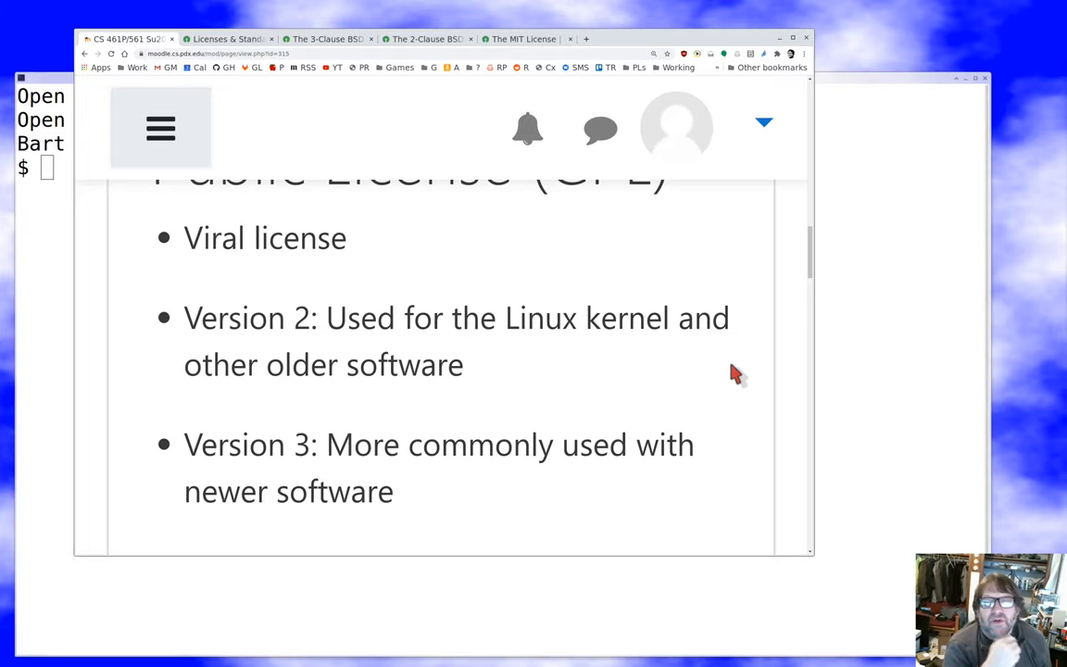
Scroll to the "Permissive" Open Source License heading with its MIT License bullet
scroll(down, 3)
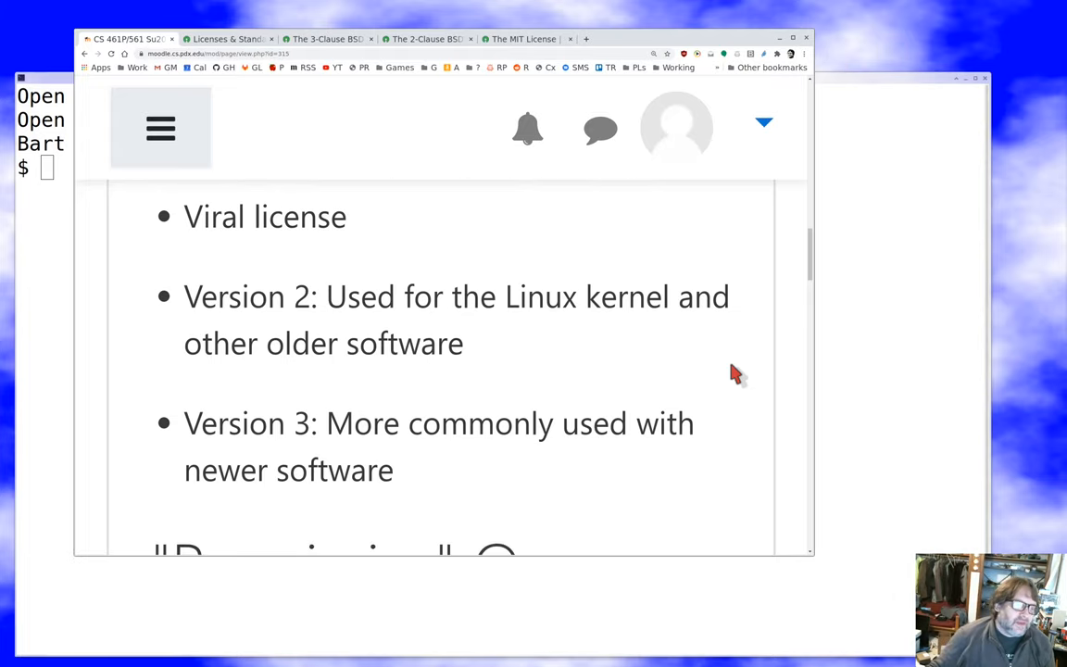
scroll(down, 3)
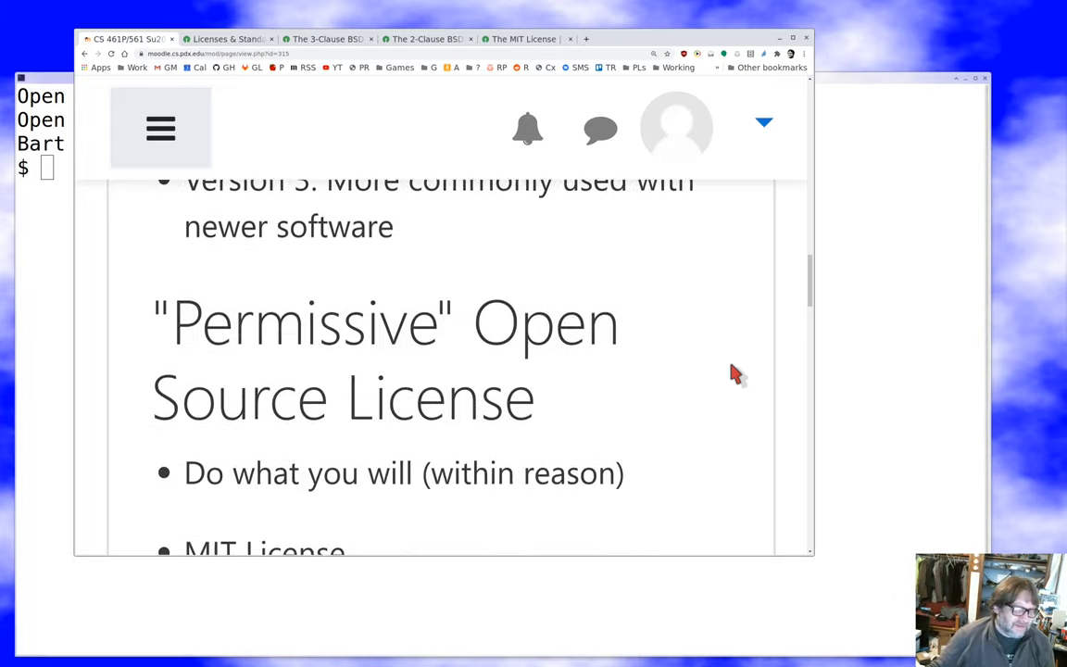
scroll(down, 3)
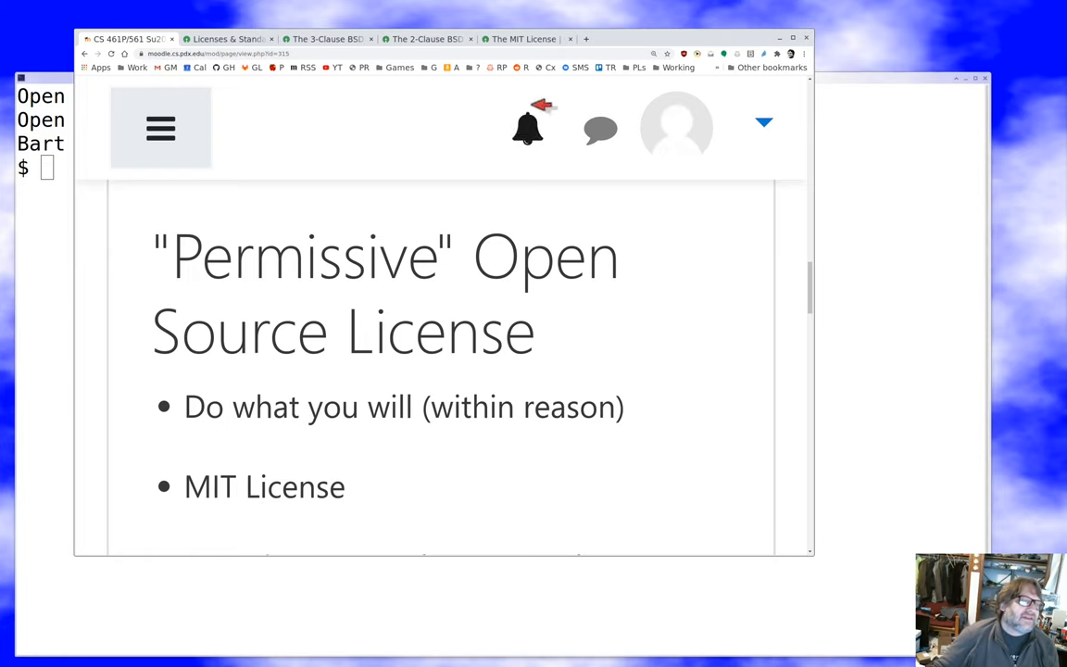
click(522, 39)
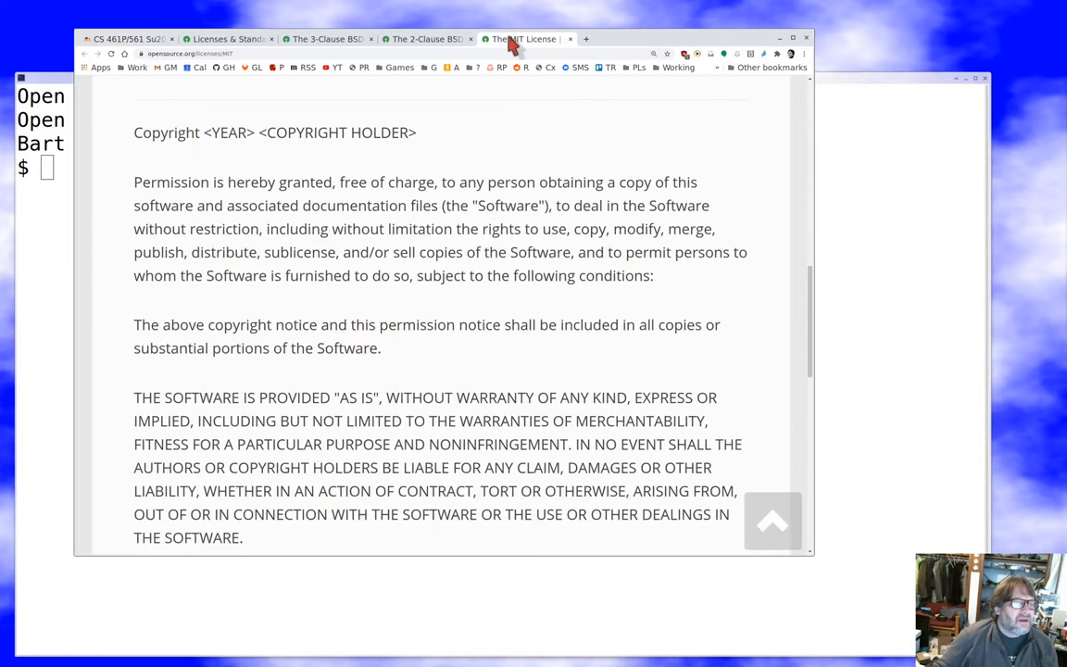
scroll(up, 3)
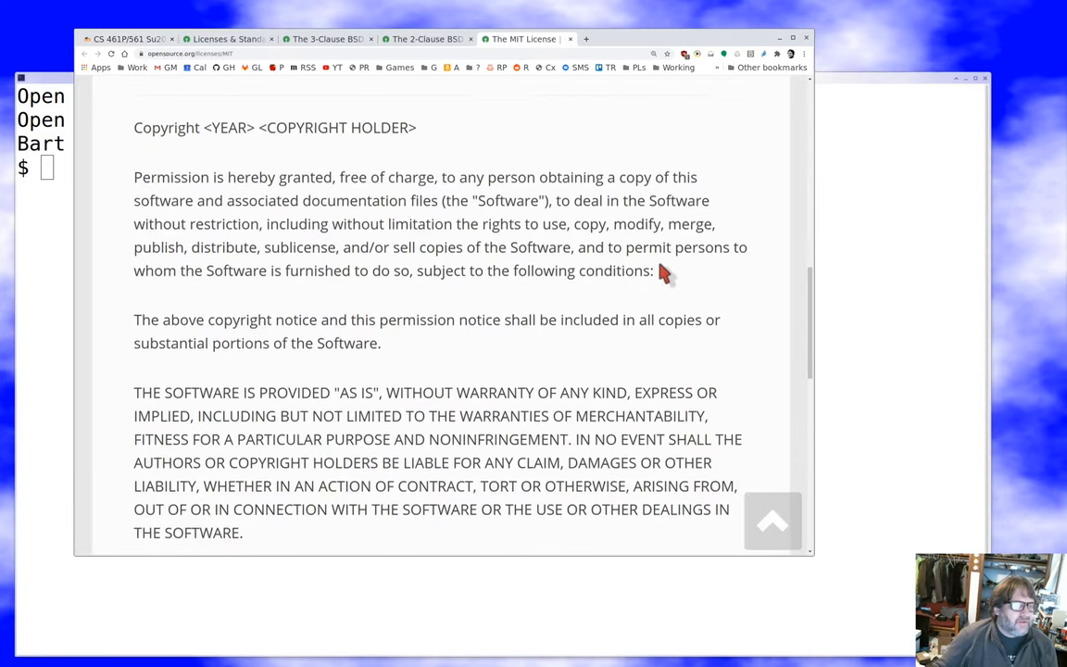
scroll(up, 3)
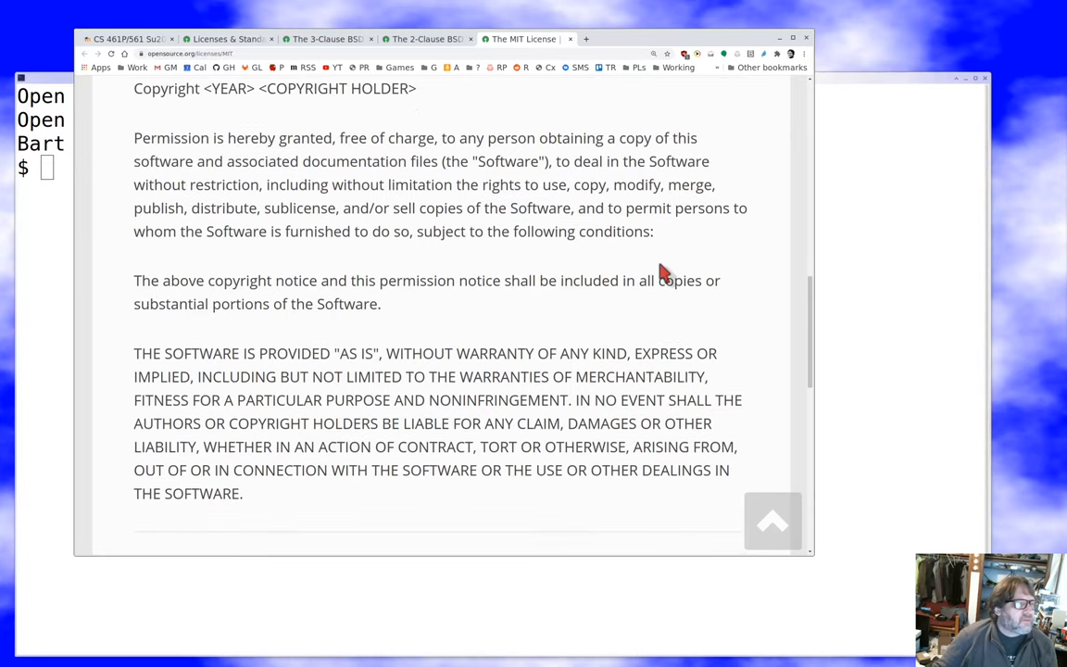
scroll(down, 3)
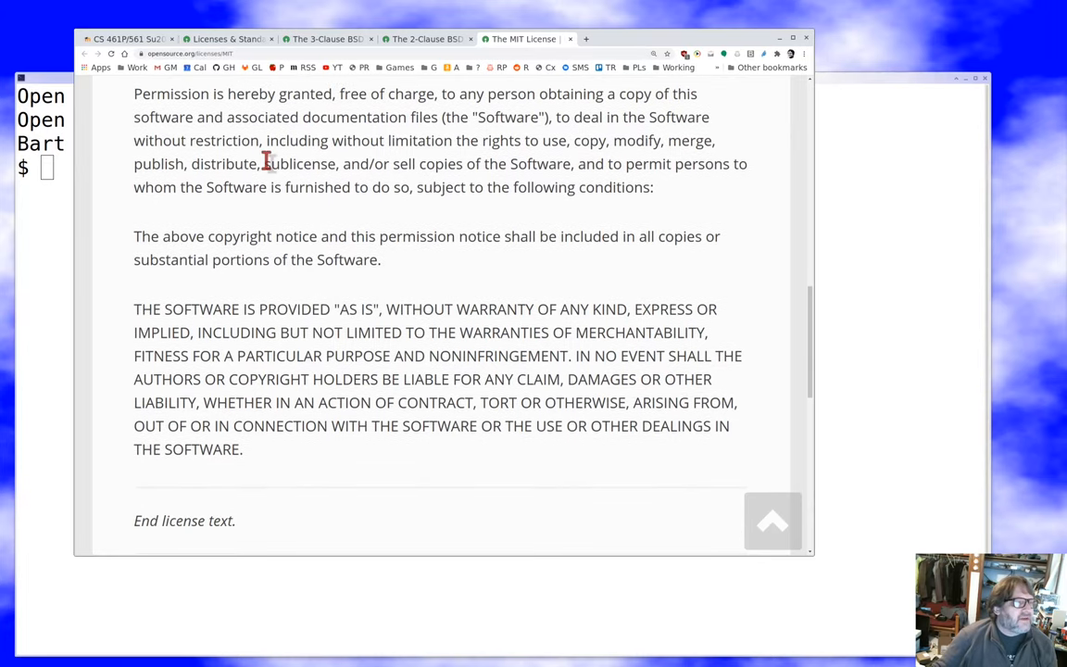
mouse_move(637, 270)
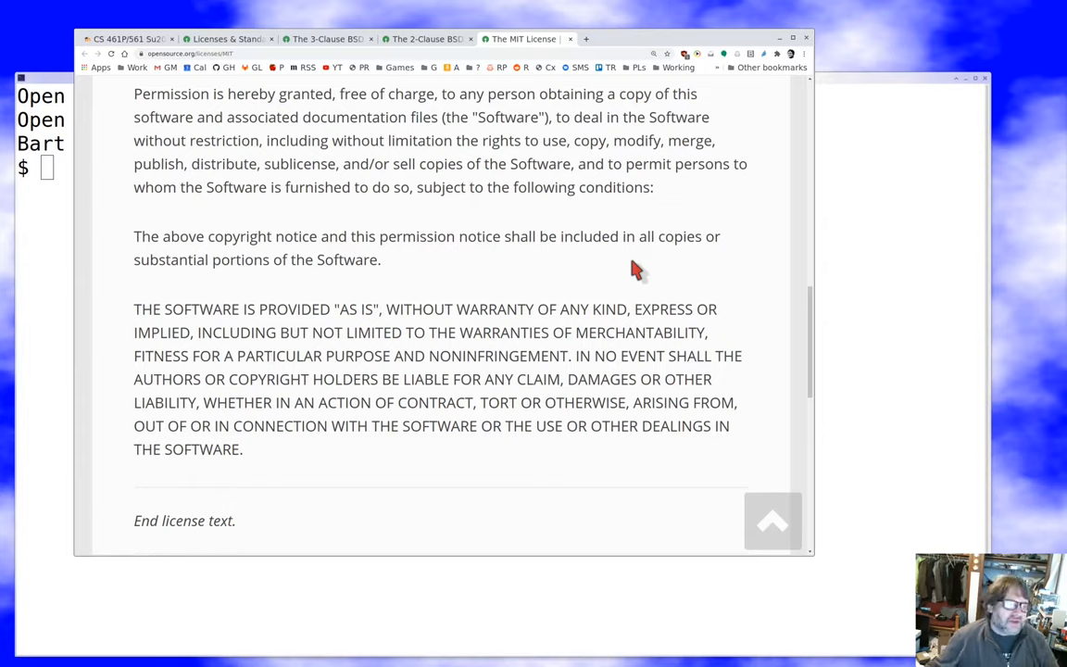
mouse_move(620, 383)
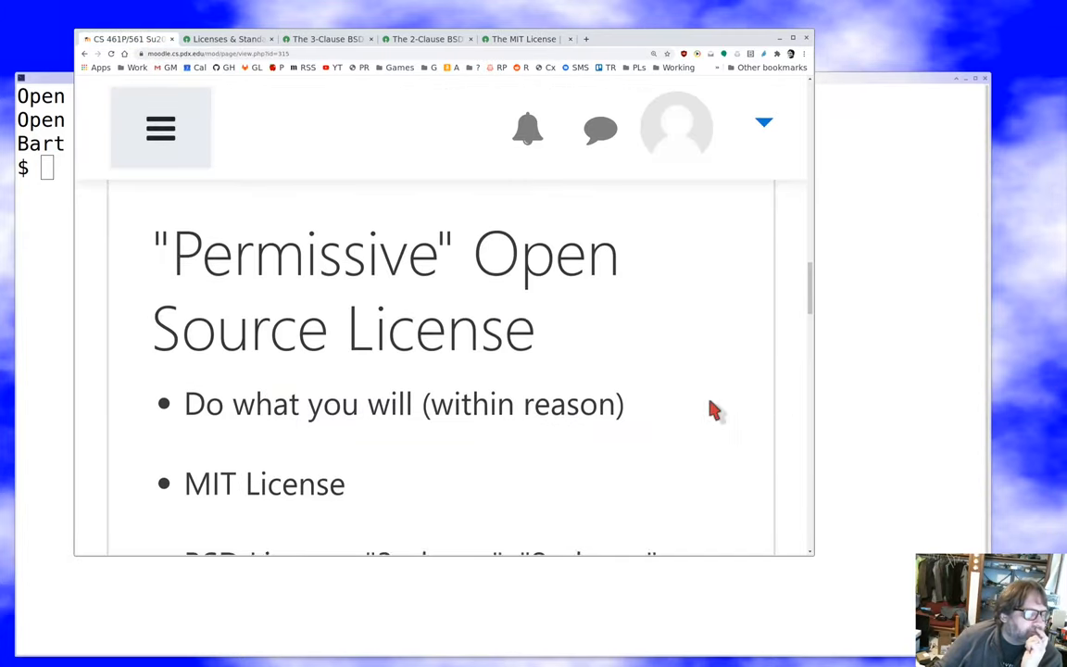
Scroll to the permissive list showing MIT, BSD (3-clause, 2-clause) and Apache (v2)
scroll(down, 3)
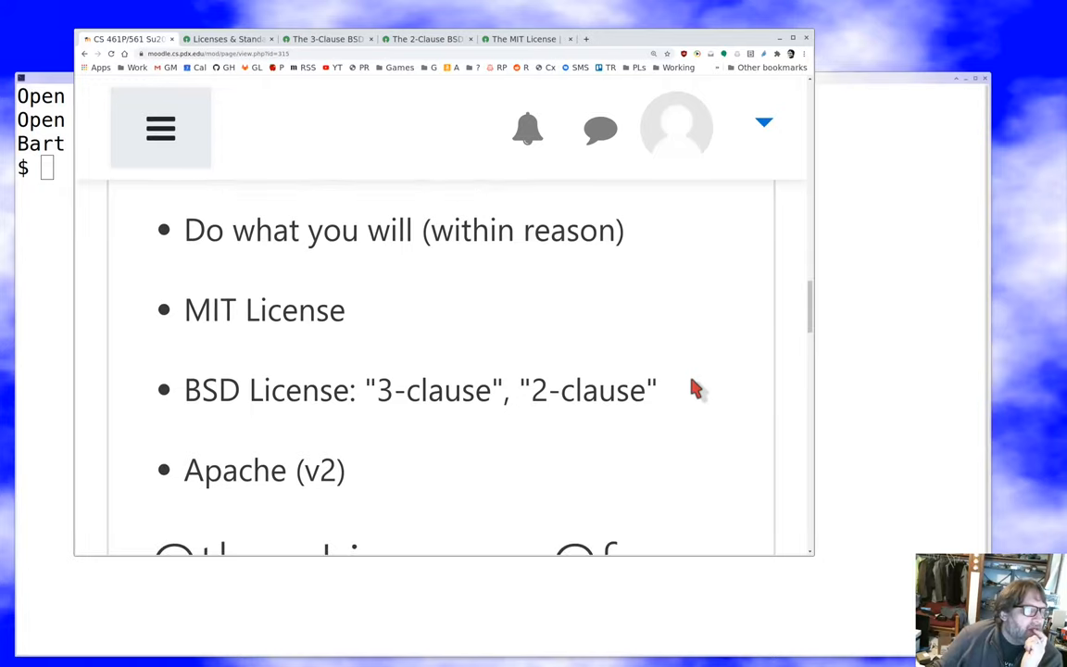
scroll(up, 3)
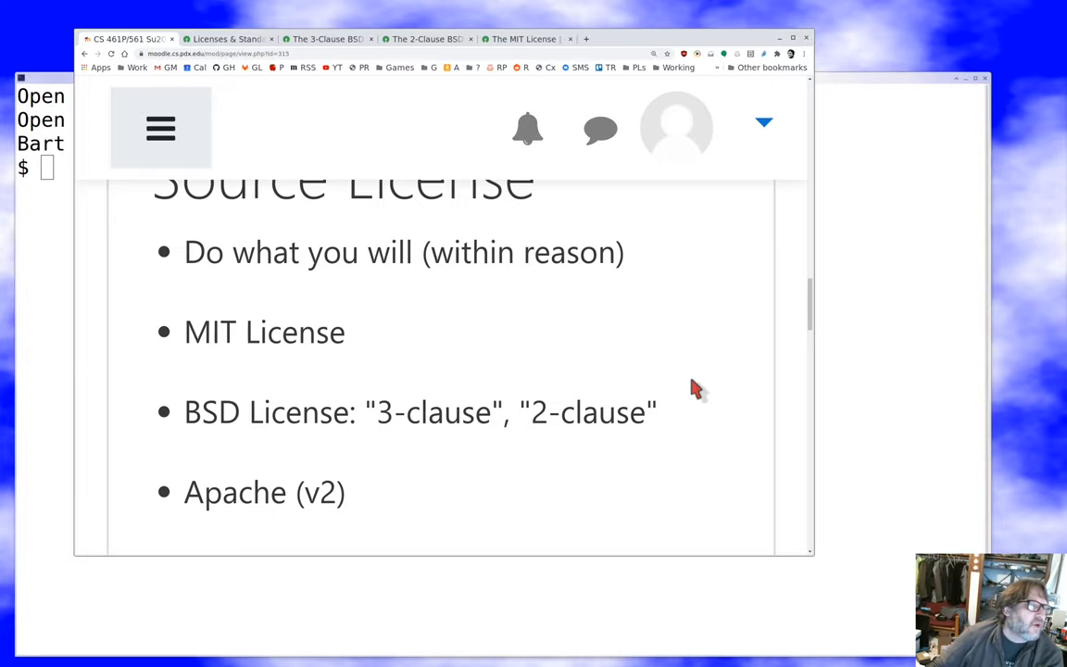
View the 3-Clause BSD License page on opensource.org down to its three redistribution conditions
click(328, 39)
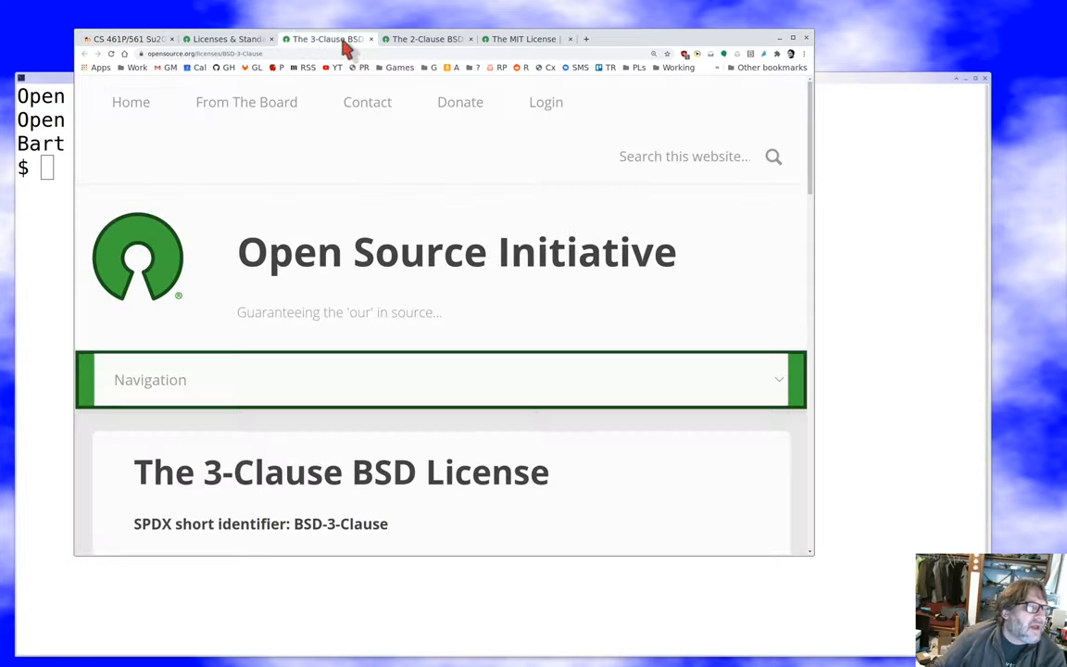
scroll(down, 3)
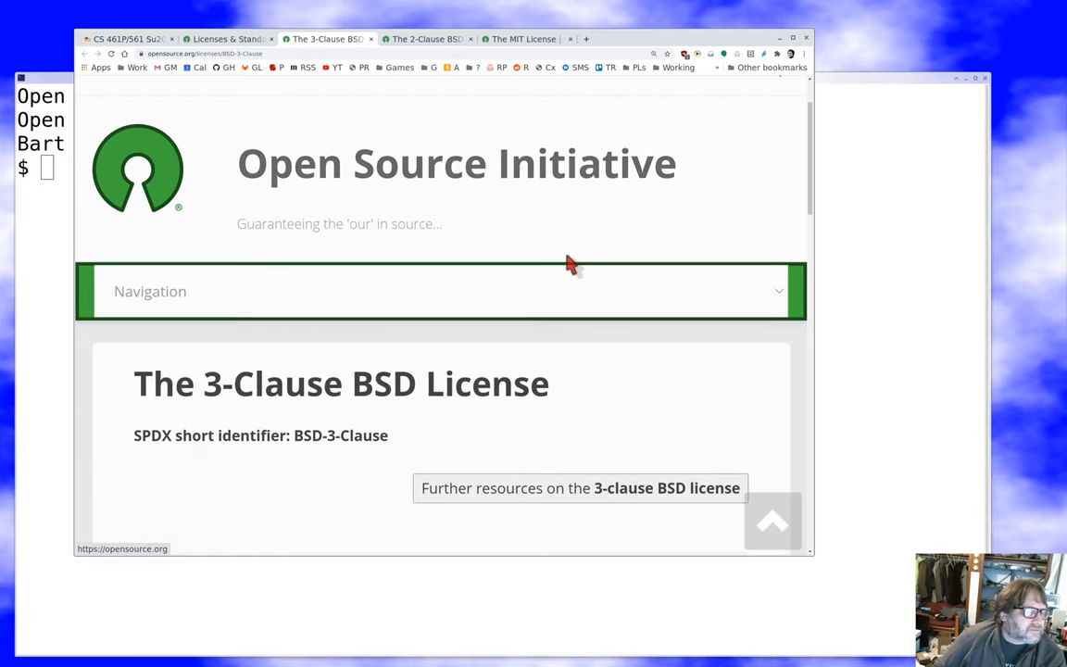
scroll(down, 3)
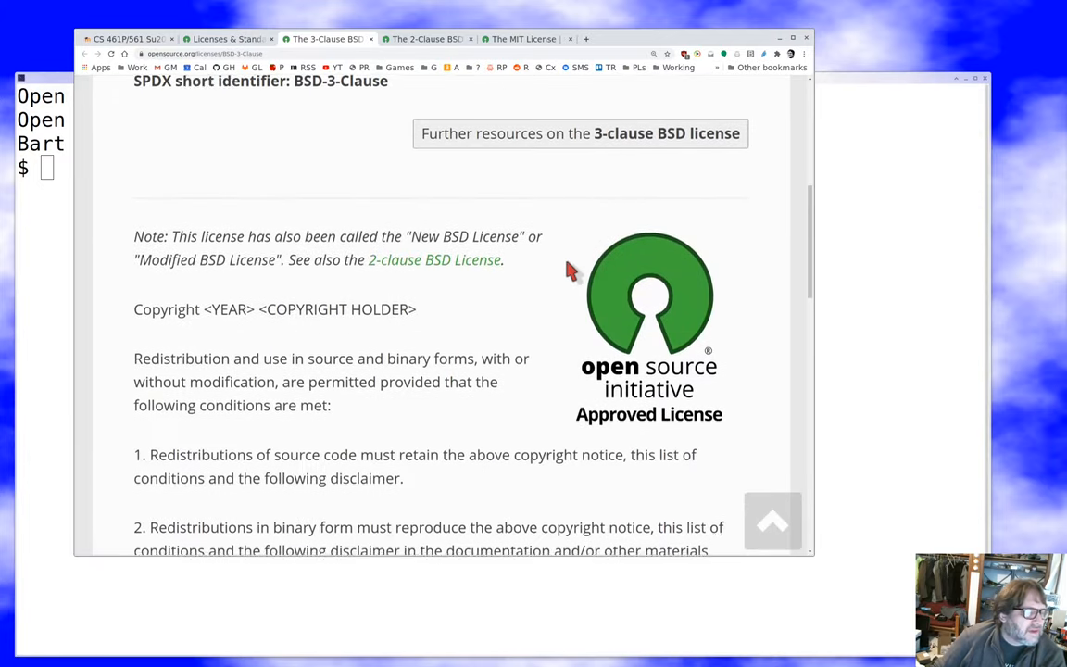
scroll(down, 3)
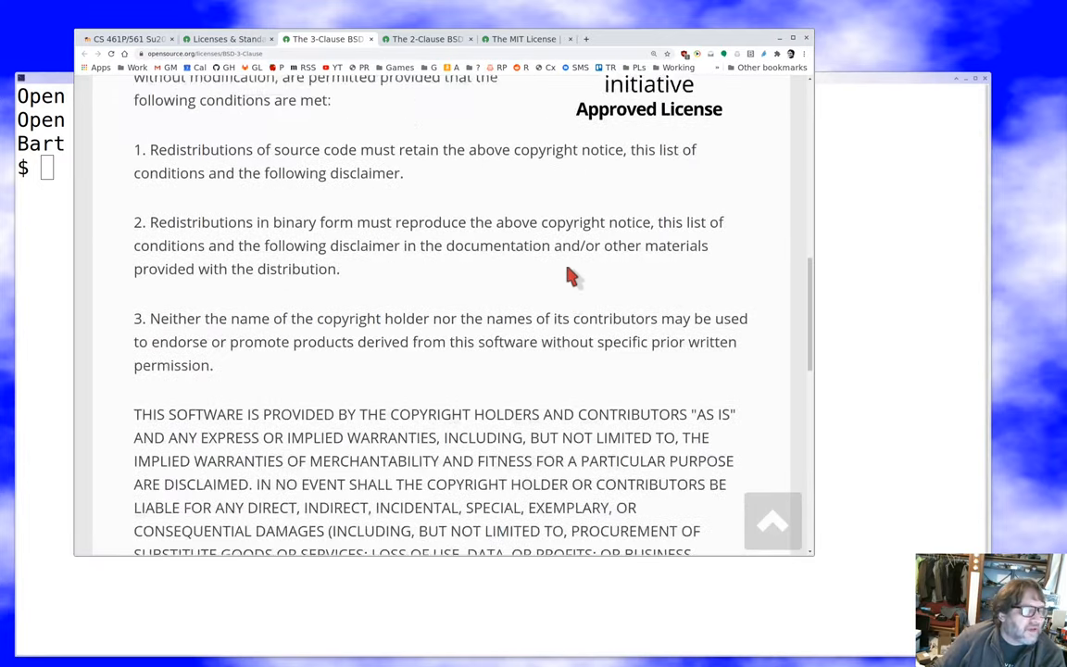
scroll(up, 3)
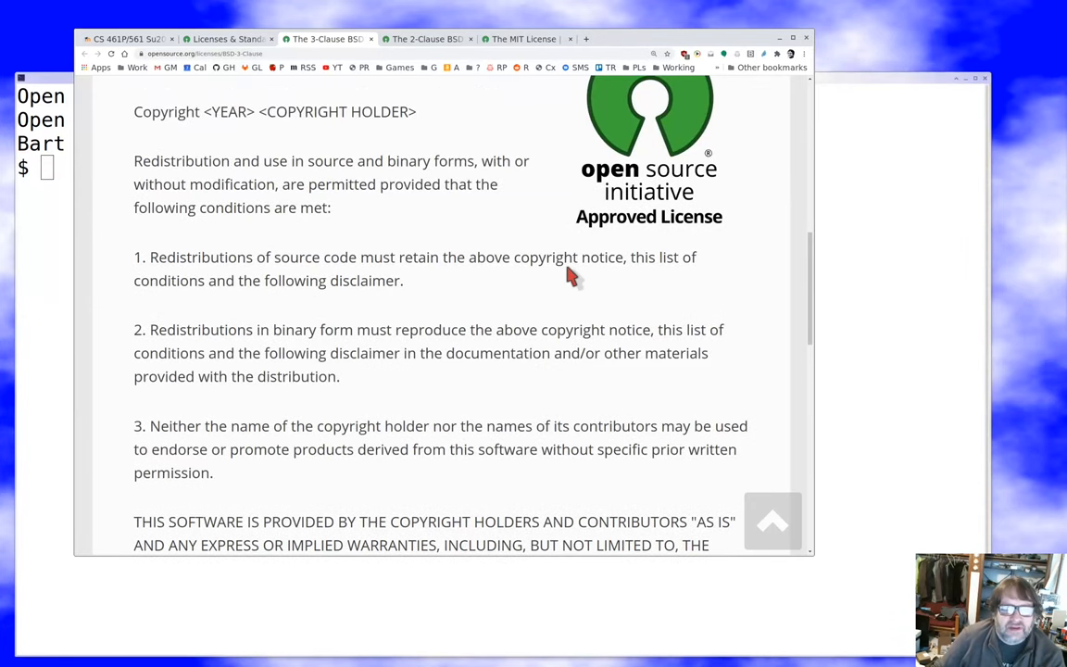
mouse_move(441, 226)
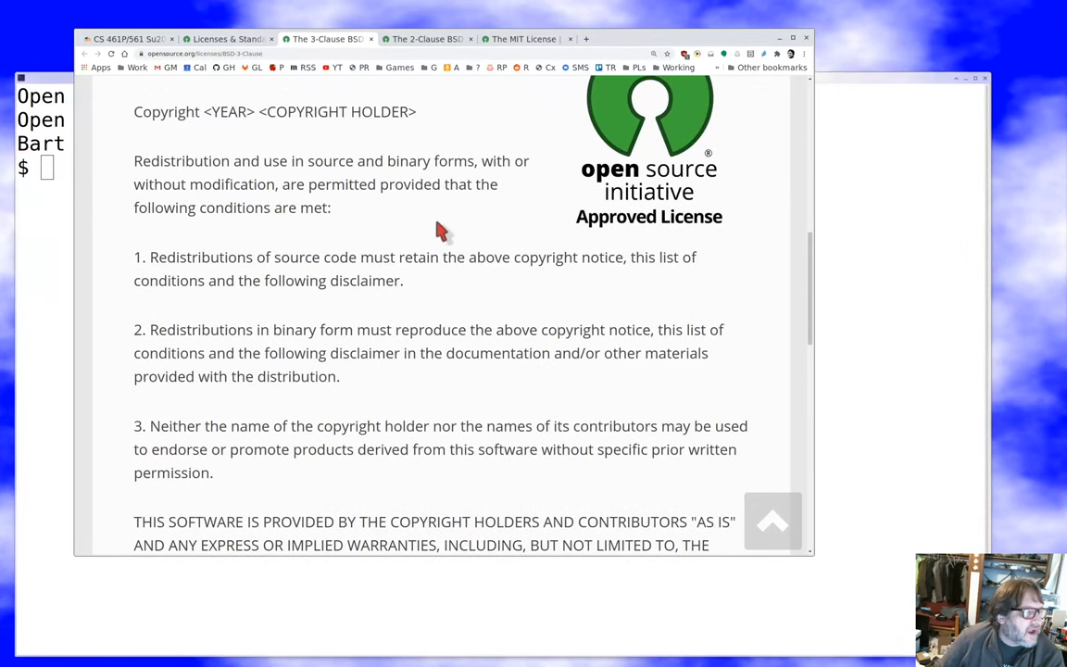
scroll(down, 3)
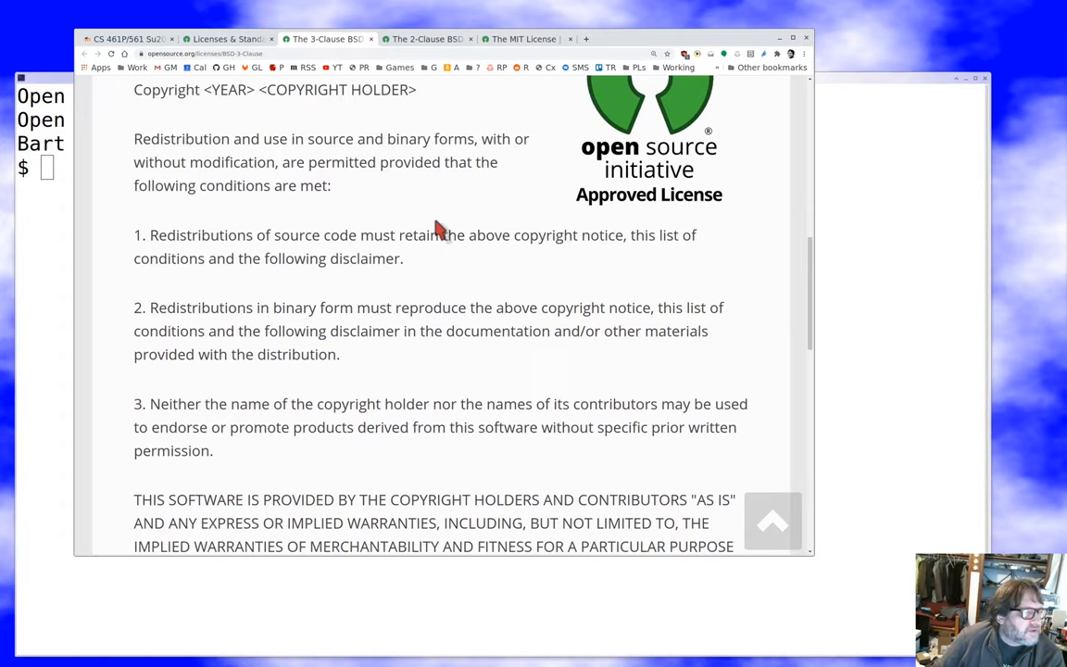
mouse_move(389, 231)
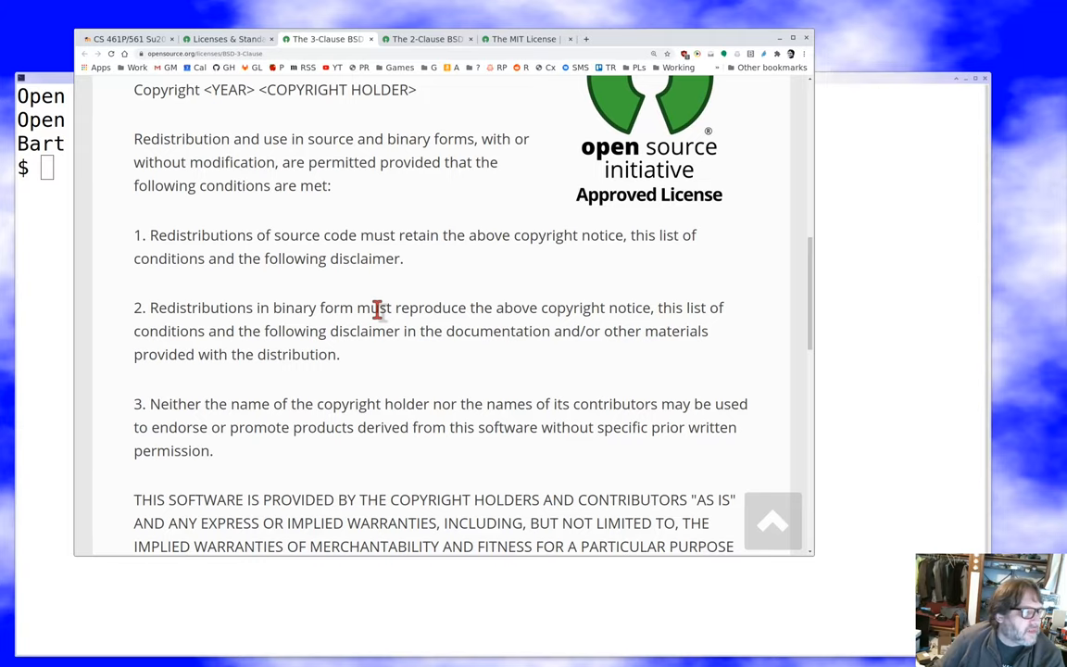
scroll(down, 3)
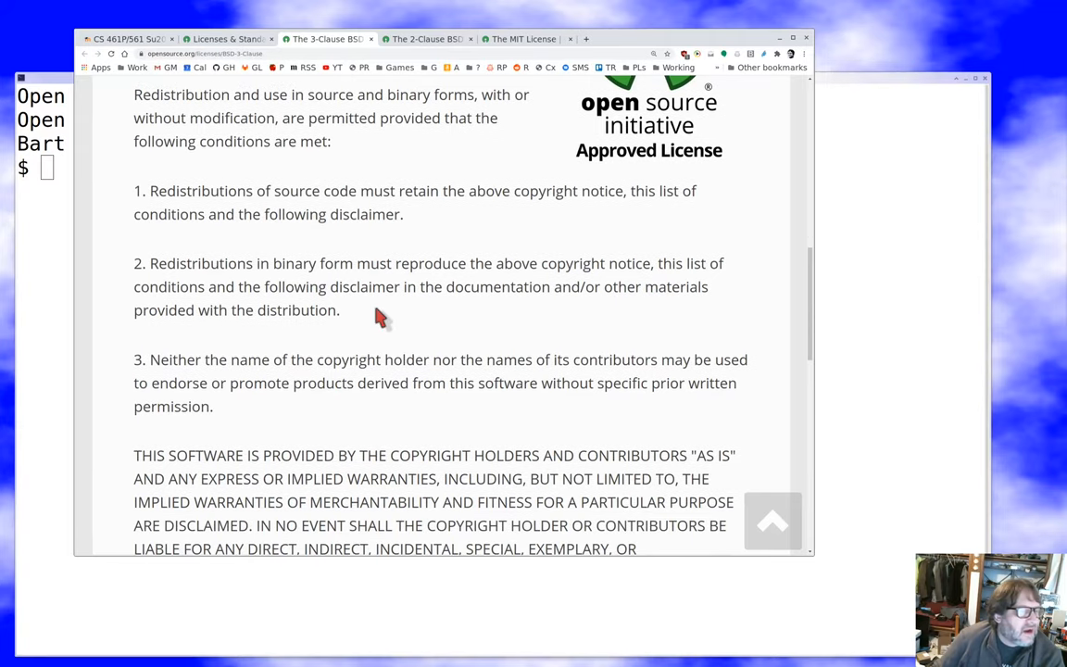
mouse_move(445, 183)
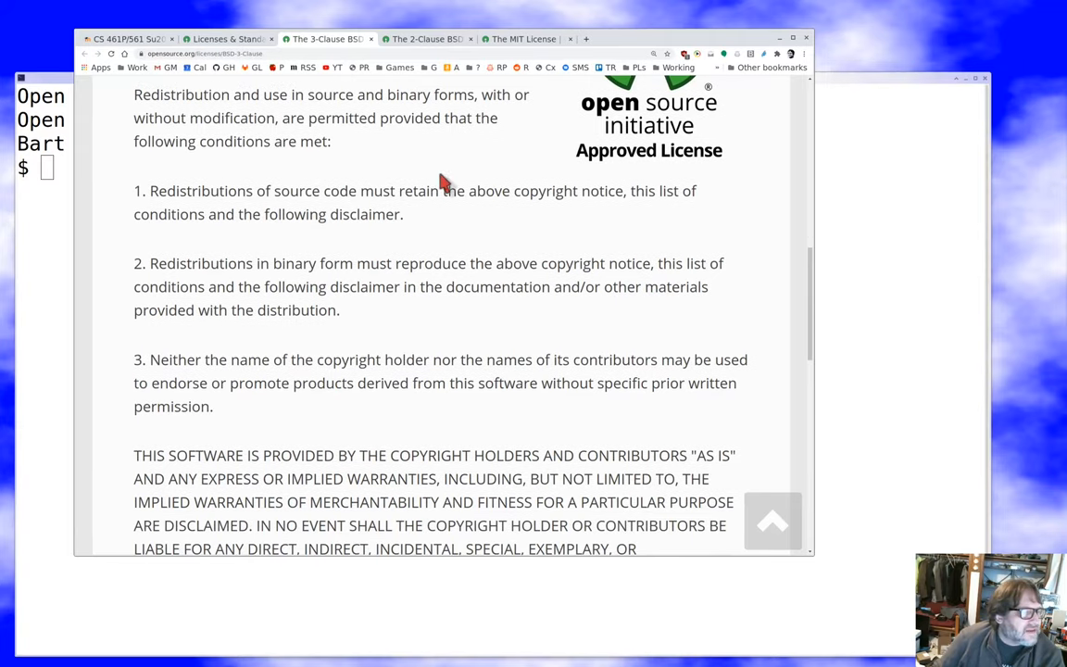
mouse_move(430, 294)
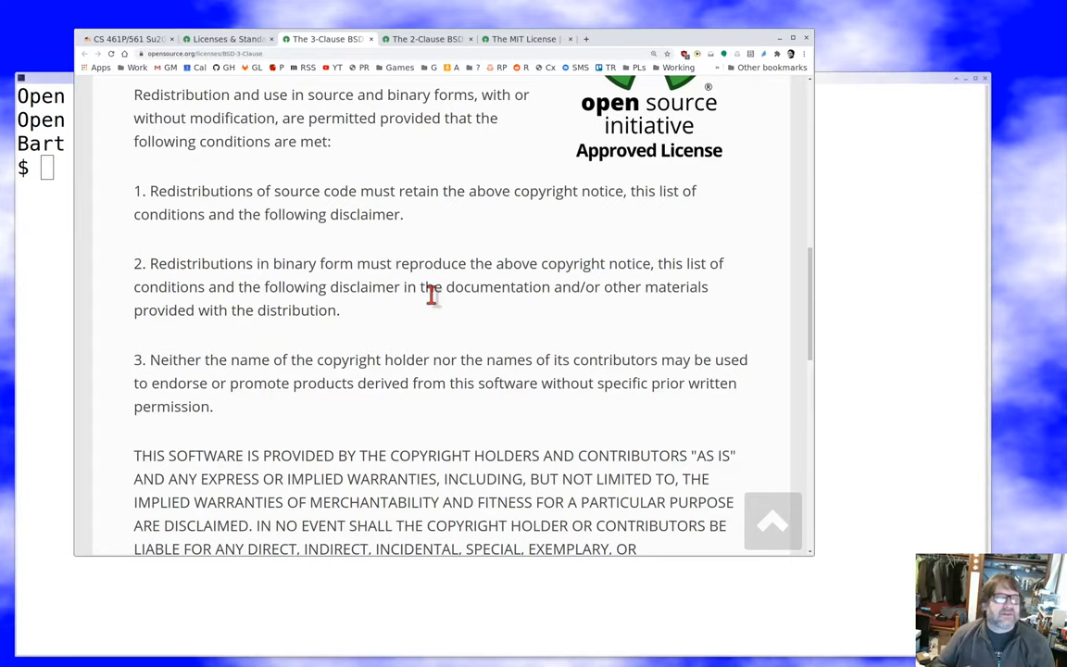
Highlight BSD clause 3 forbidding endorsement using contributors' names, then clear the selection
scroll(down, 3)
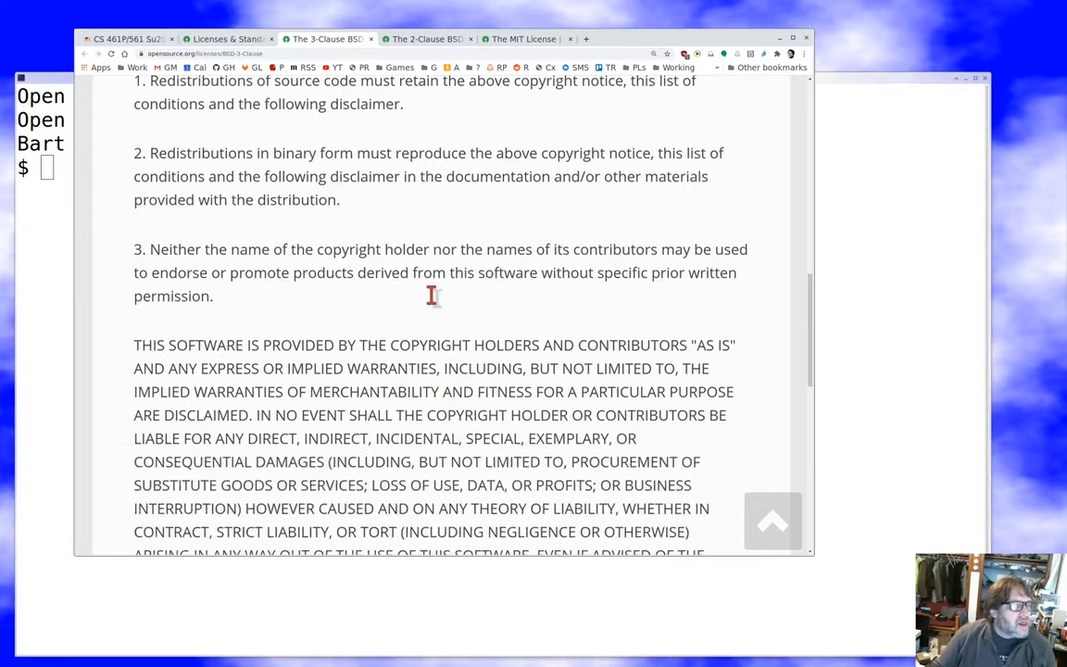
scroll(down, 3)
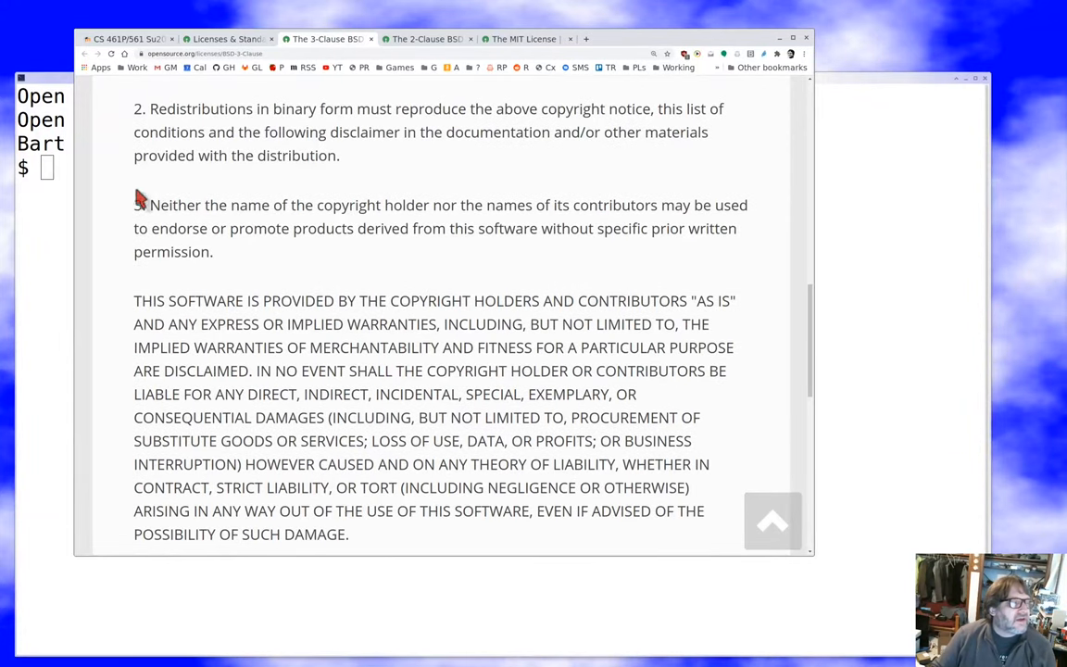
drag(139, 204, 213, 252)
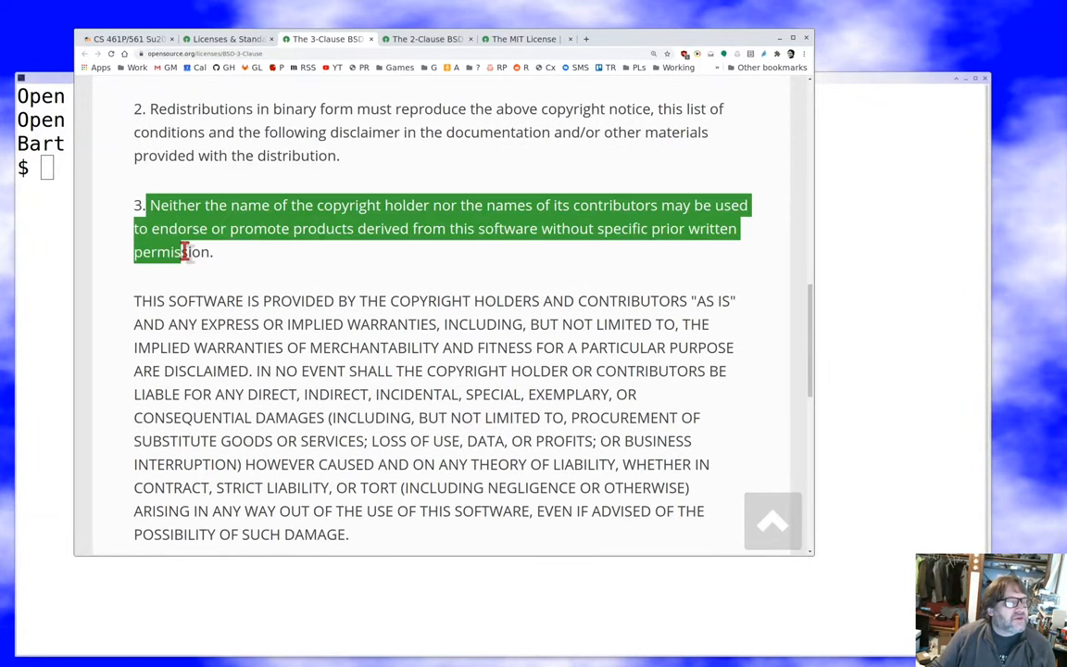
click(345, 203)
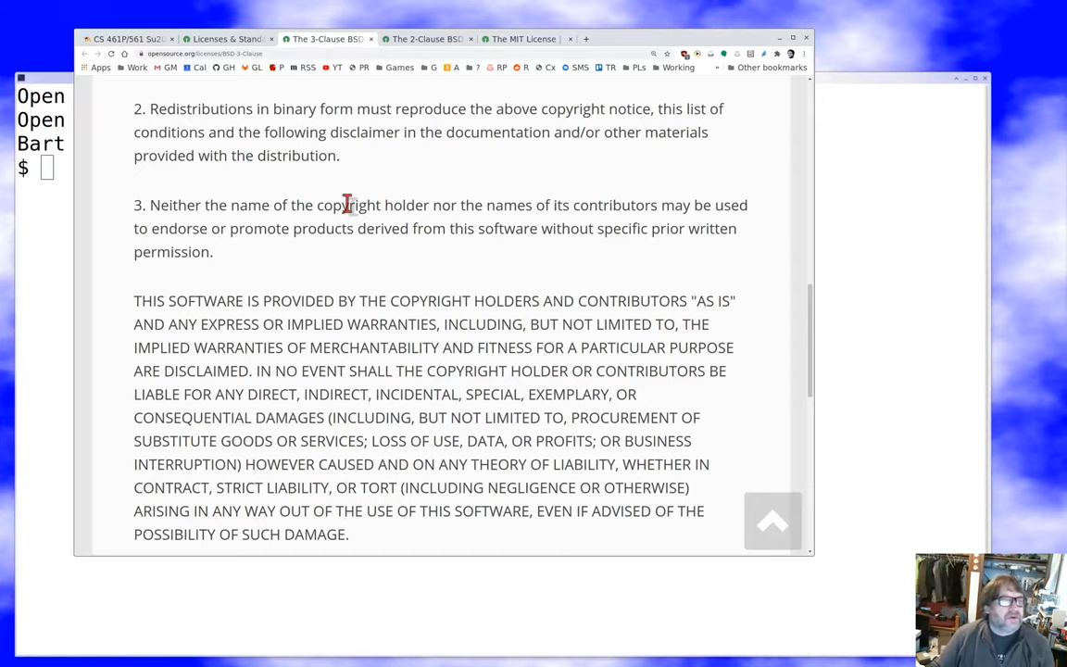
mouse_move(503, 134)
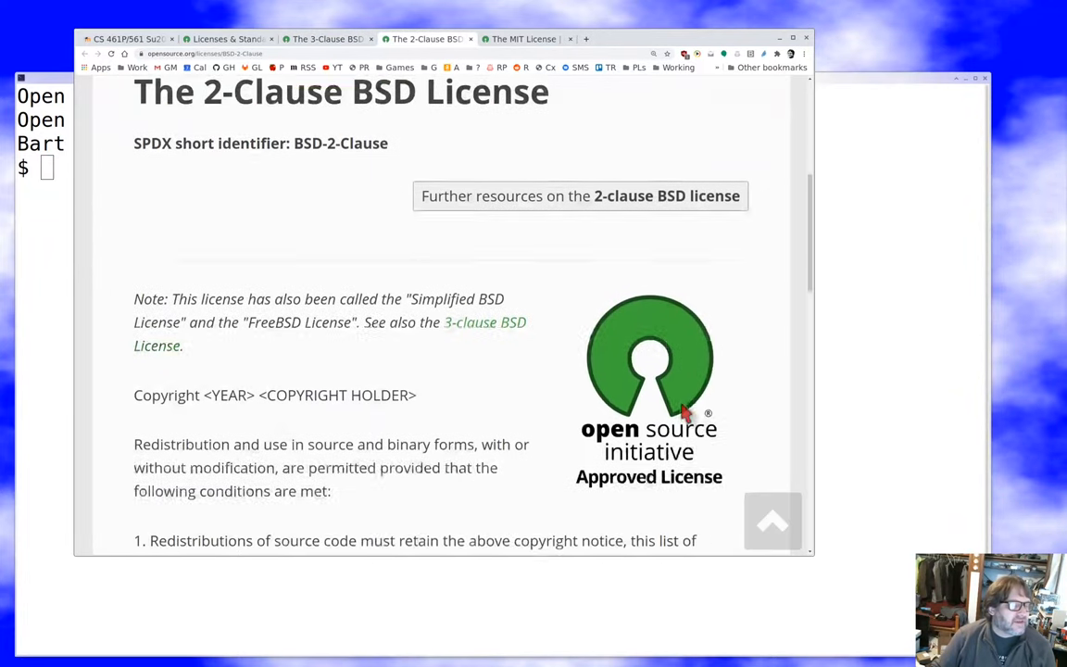
scroll(down, 3)
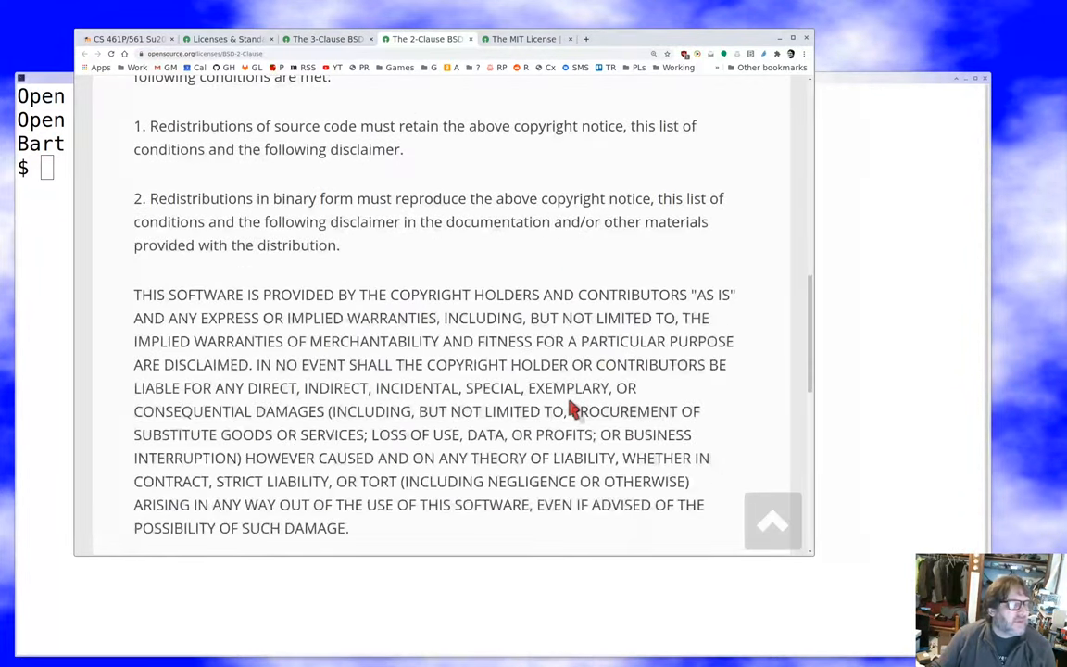
click(326, 39)
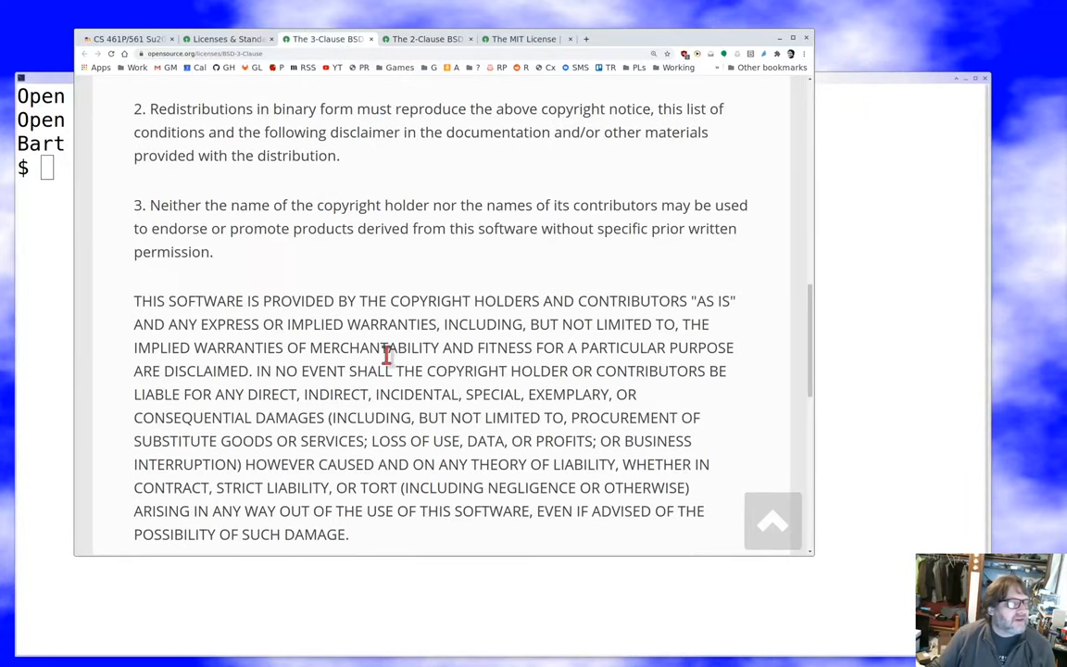
mouse_move(332, 57)
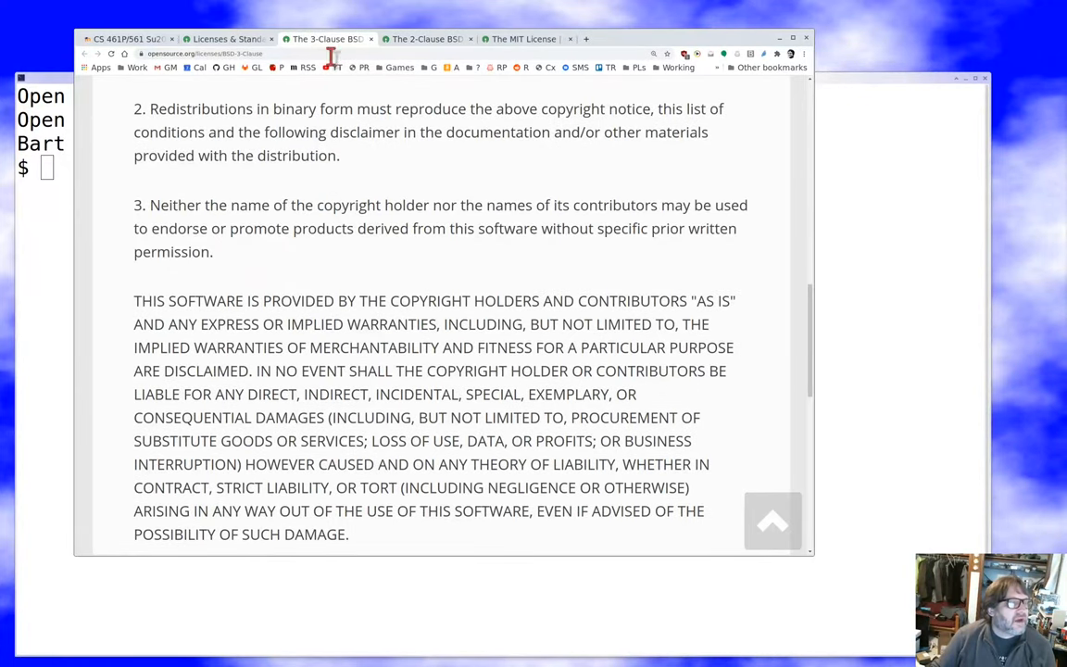
click(226, 39)
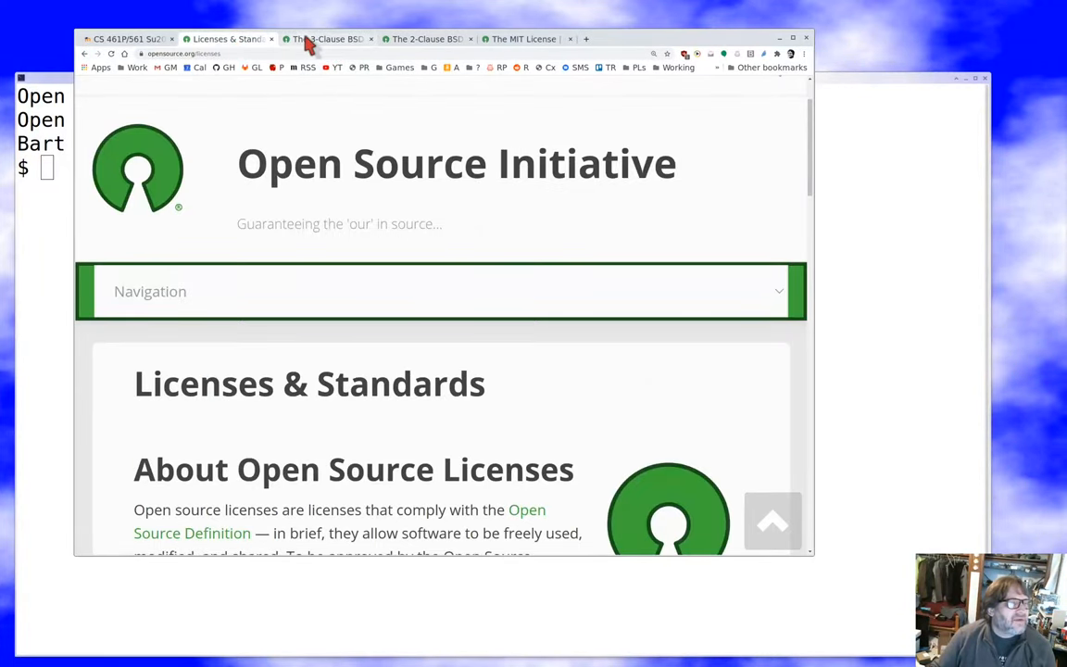
click(330, 39)
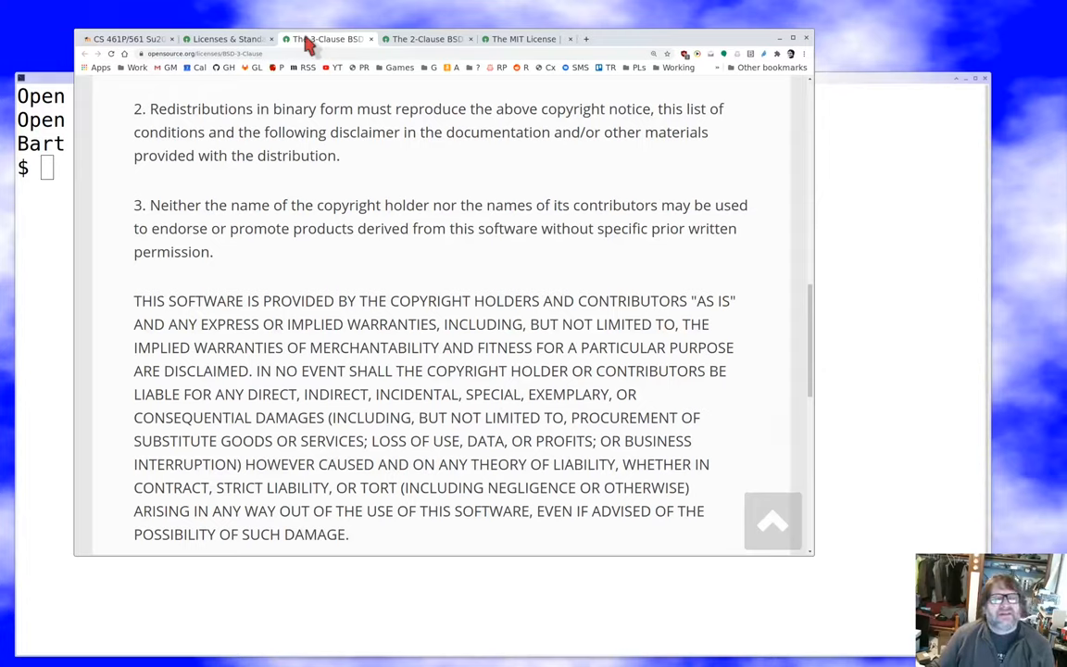
mouse_move(448, 274)
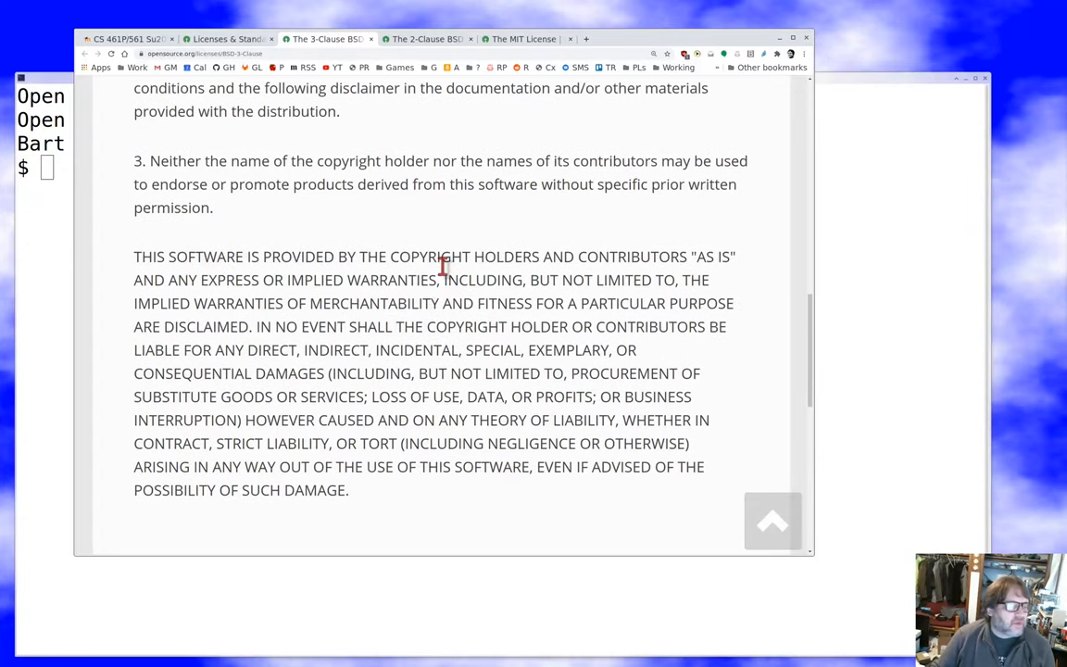
scroll(up, 3)
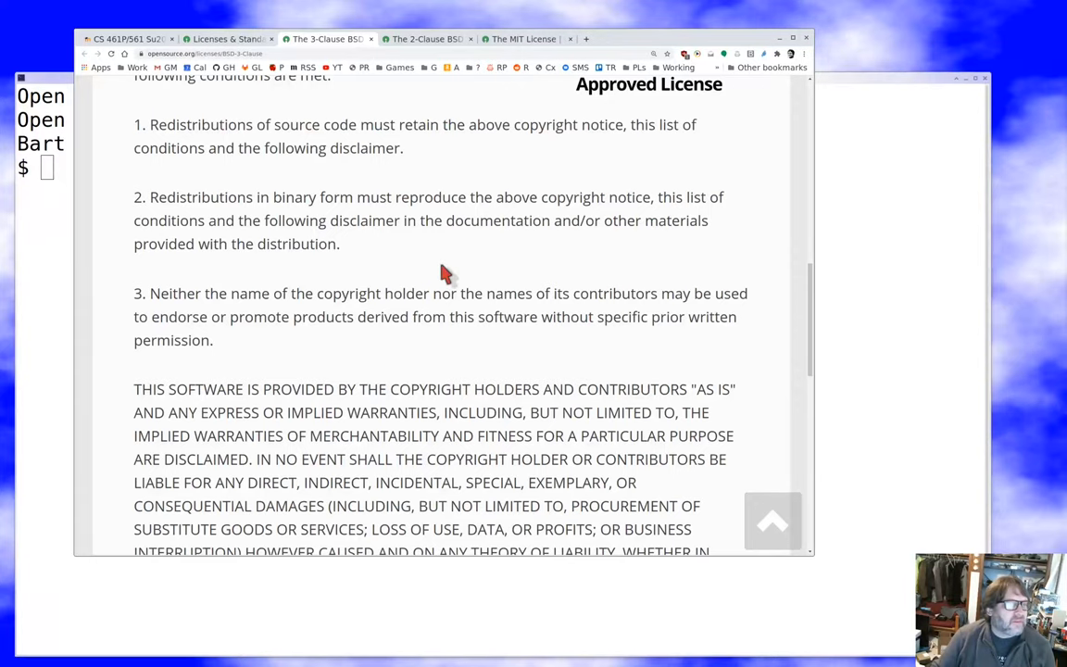
scroll(down, 3)
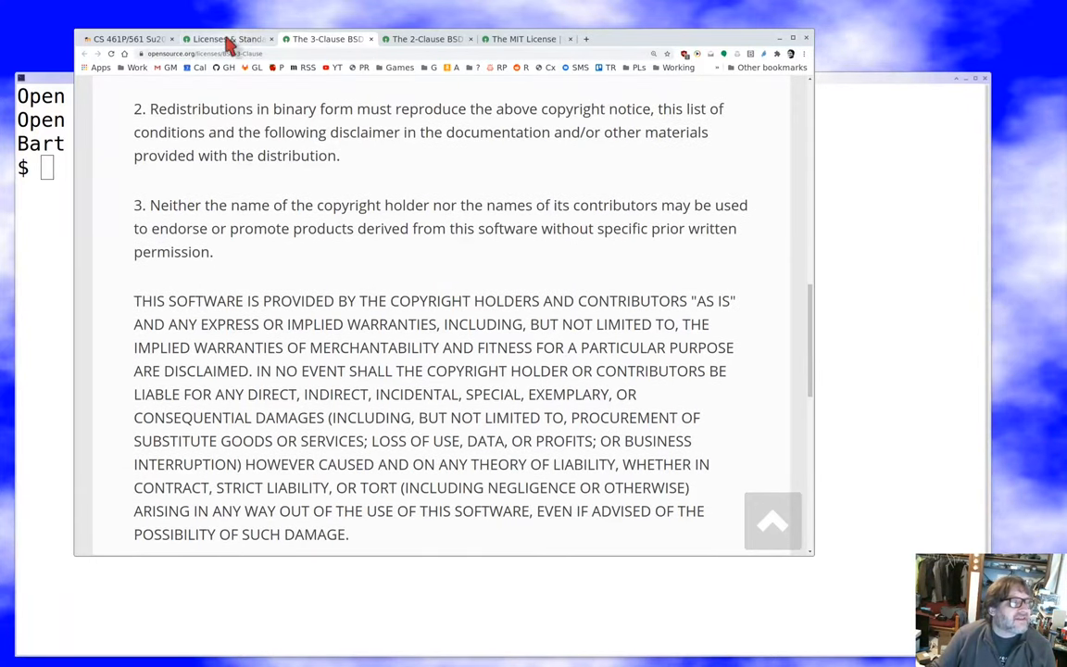
Return to the Moodle notes and scroll past Apache (v2) toward Other Licenses Of Note
click(126, 39)
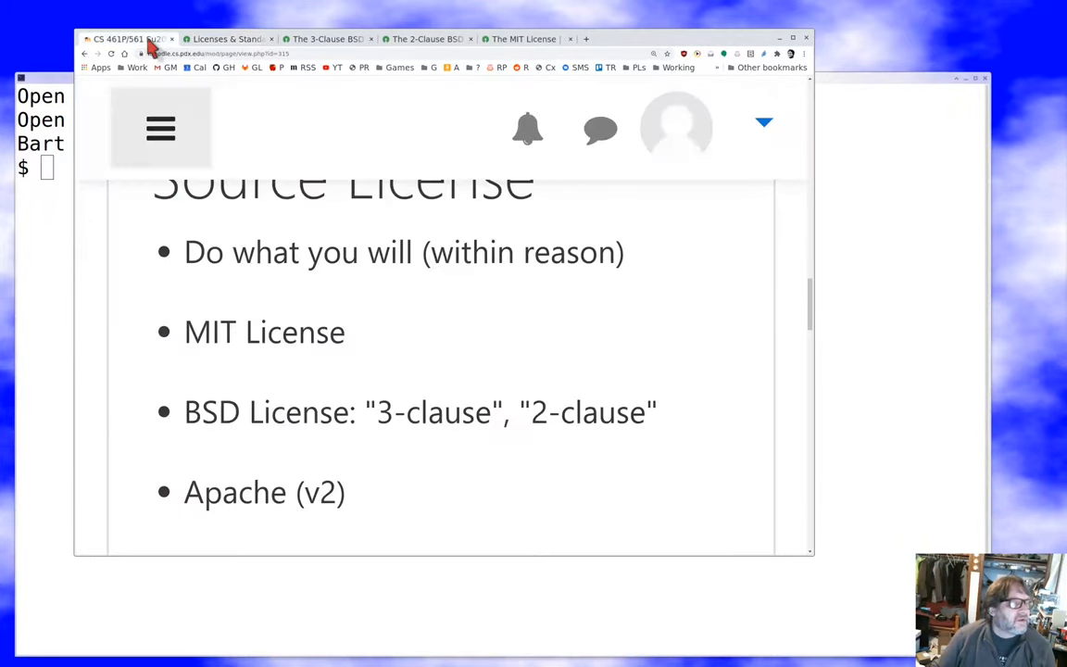
scroll(down, 3)
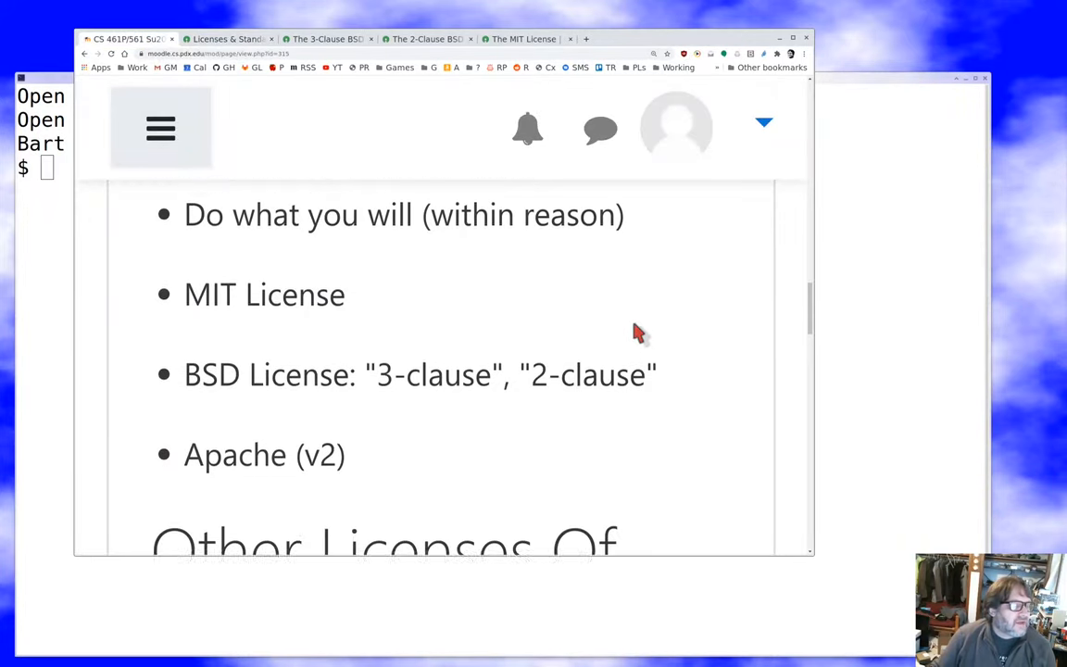
scroll(down, 3)
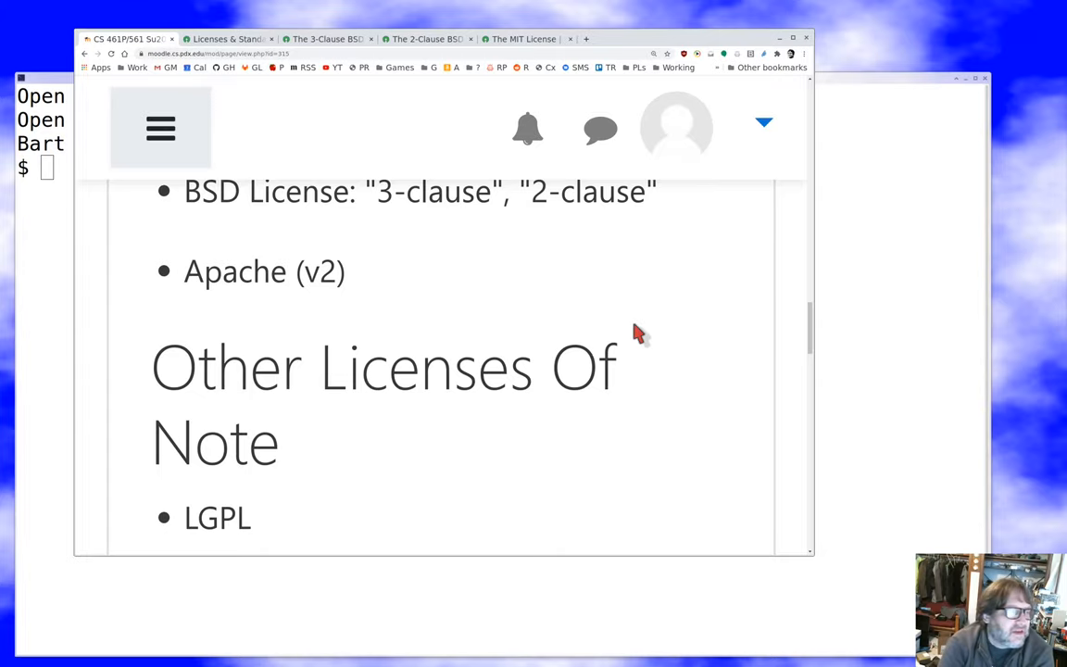
scroll(up, 3)
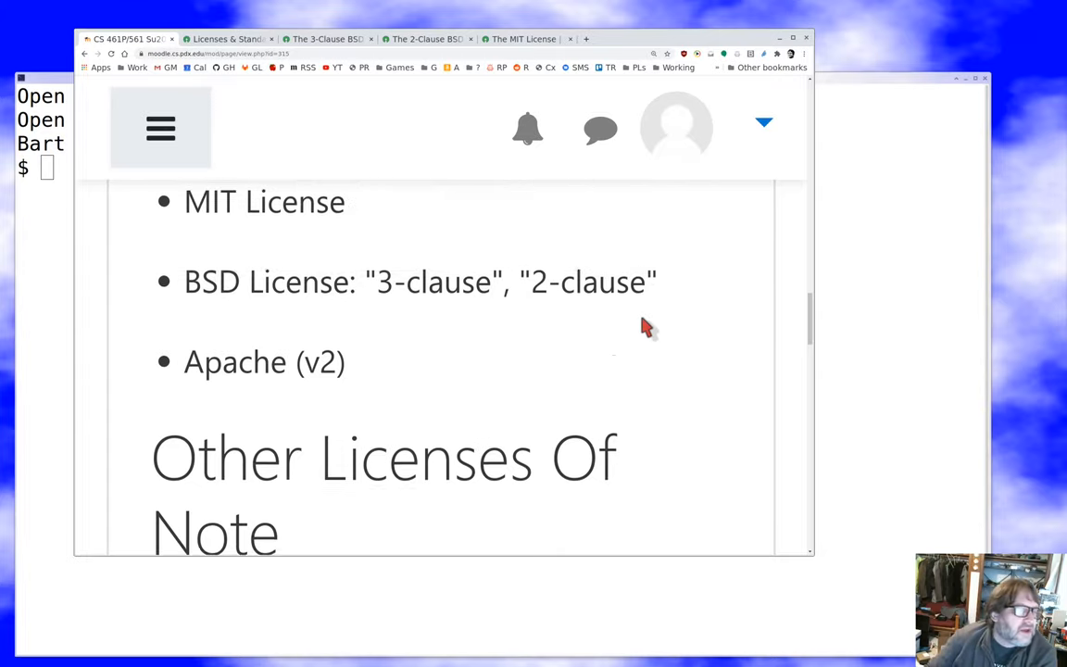
scroll(down, 3)
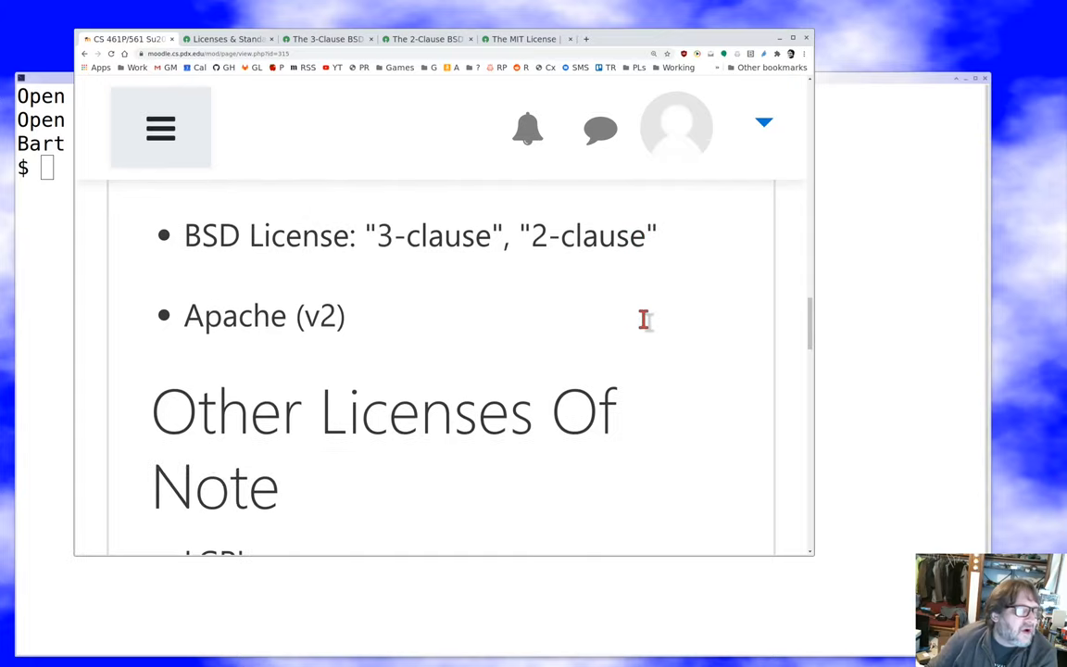
Scroll to the Other Licenses Of Note bullets: LGPL, AGPL (v2), Perl Artistic License
scroll(down, 3)
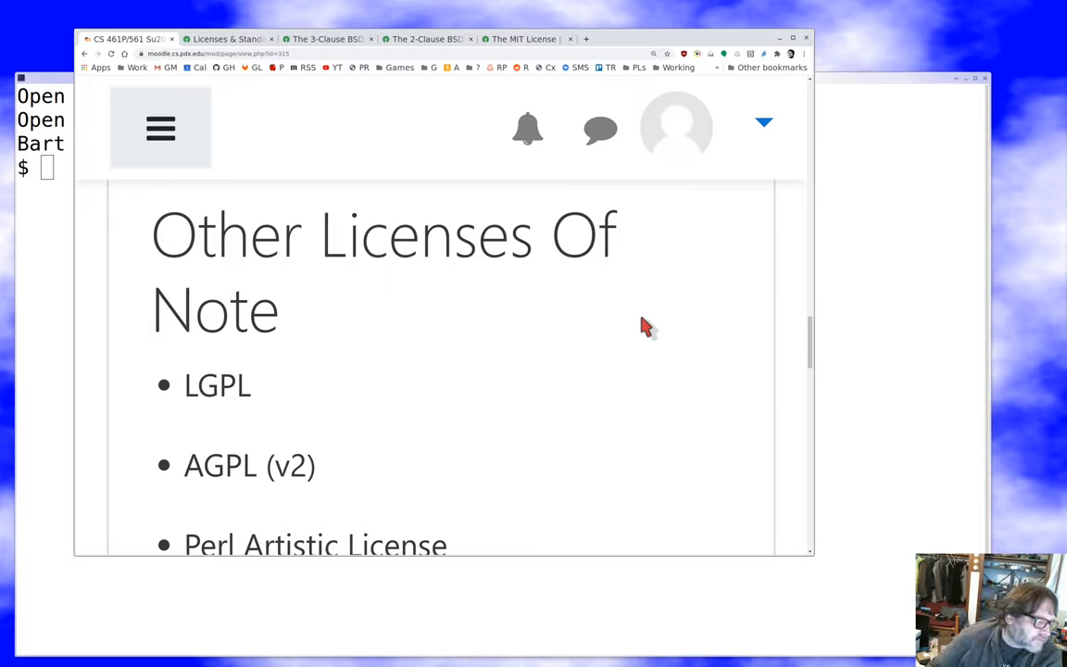
Scroll until the "Public Domain" heading appears below Perl Artistic License
scroll(down, 3)
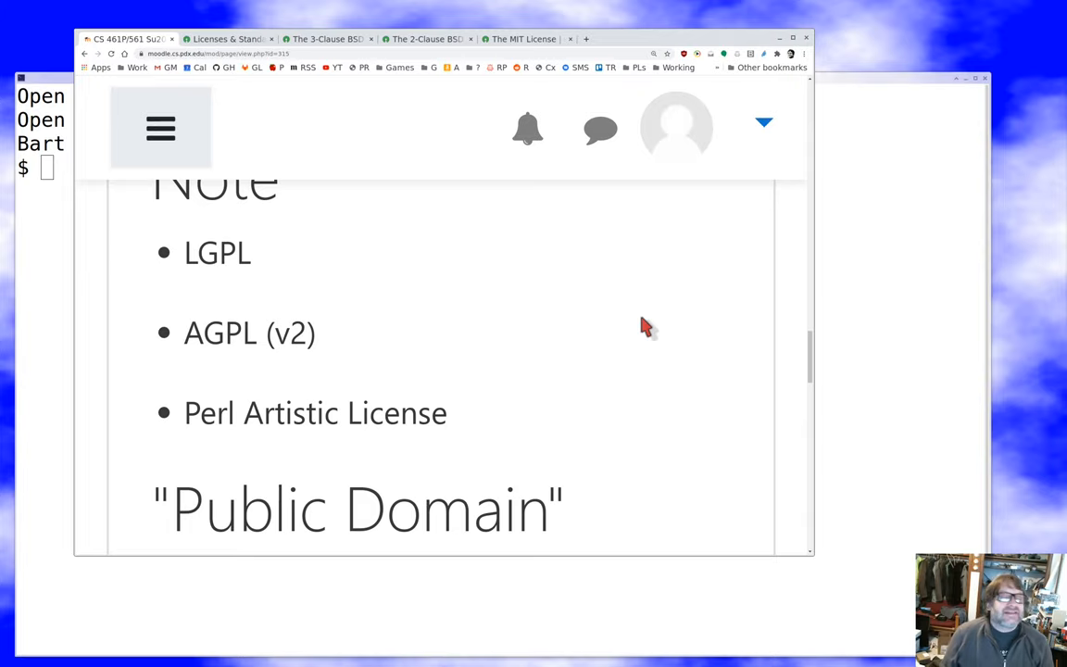
Scroll to the Public Domain bullets on abandoning all copyright and its questionable legal viability
scroll(down, 3)
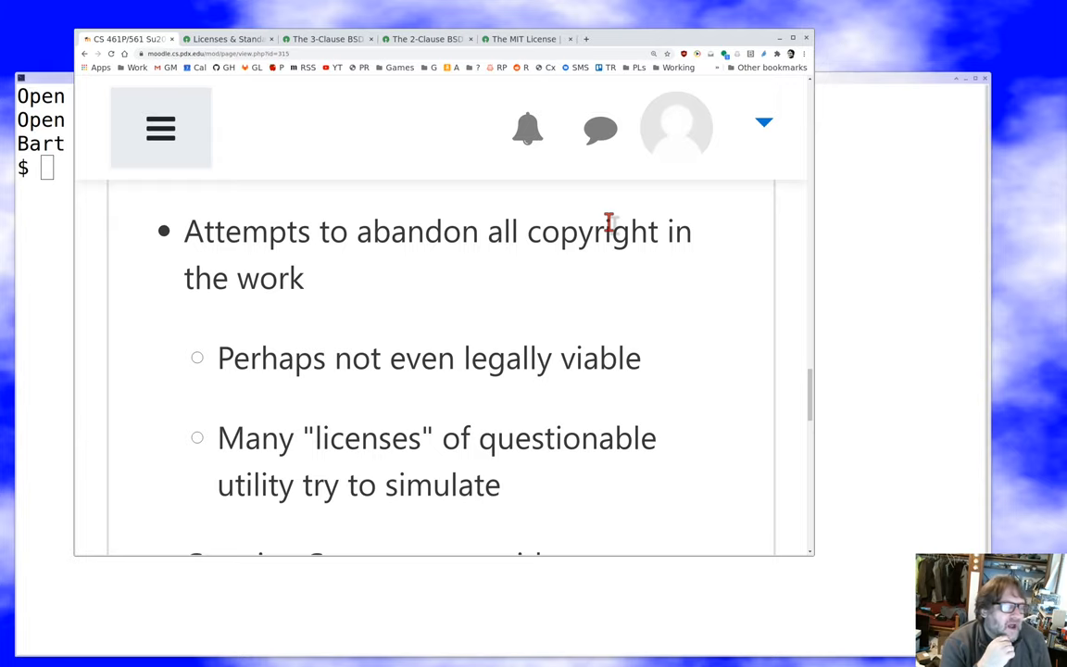
Scroll the licensing notes down to the final Creative Commons and CC-0 bullets after Public Domain
scroll(down, 3)
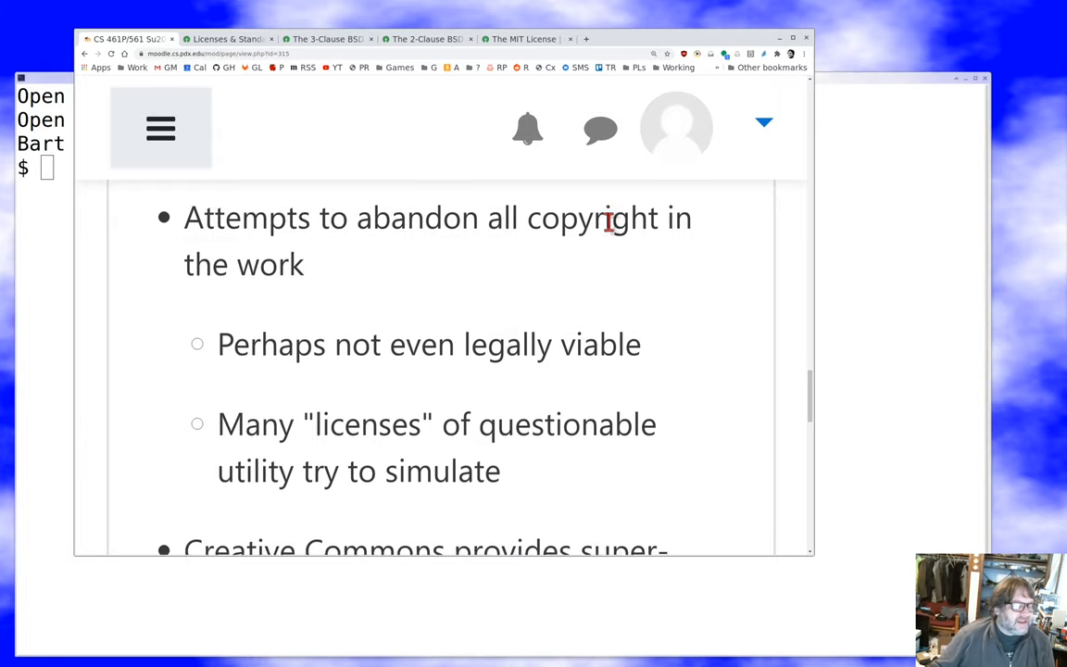
scroll(down, 3)
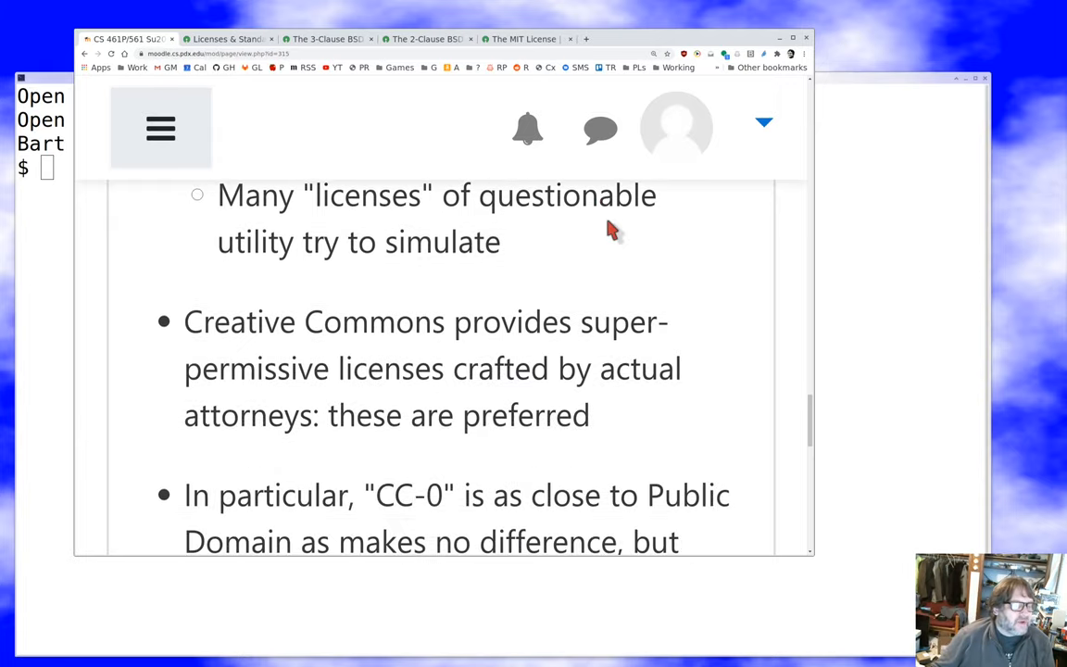
scroll(down, 3)
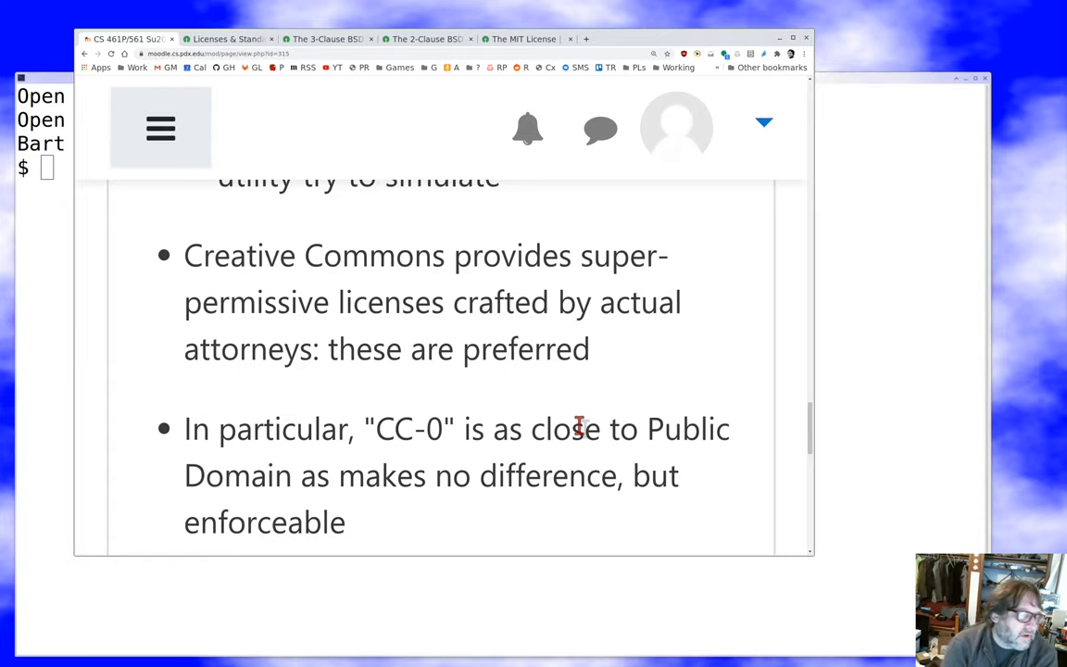
scroll(down, 3)
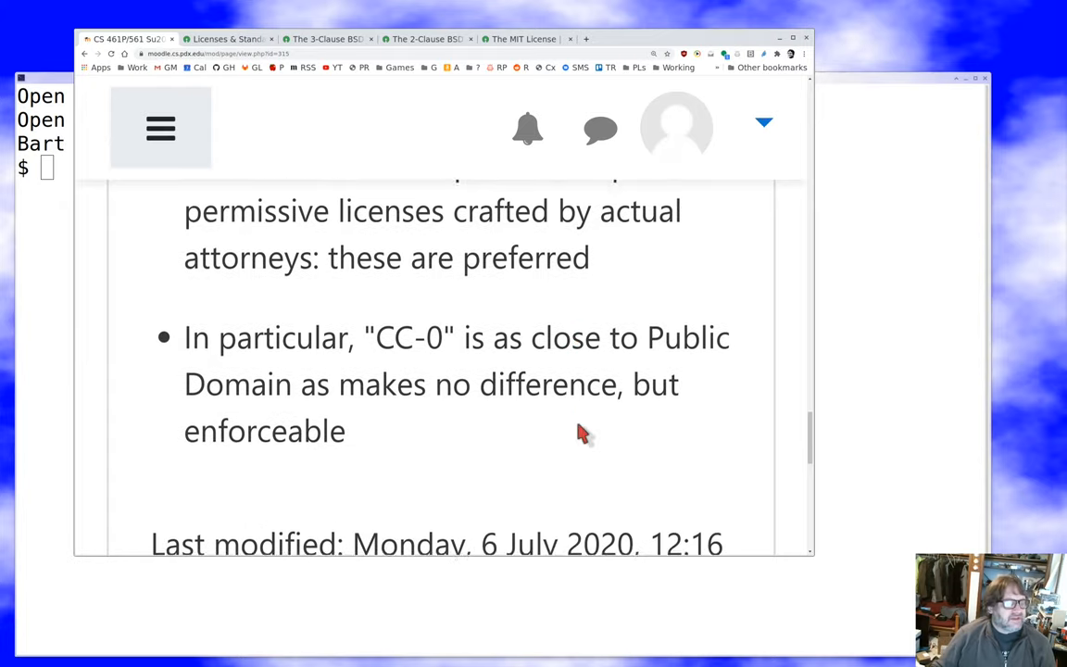
scroll(up, 3)
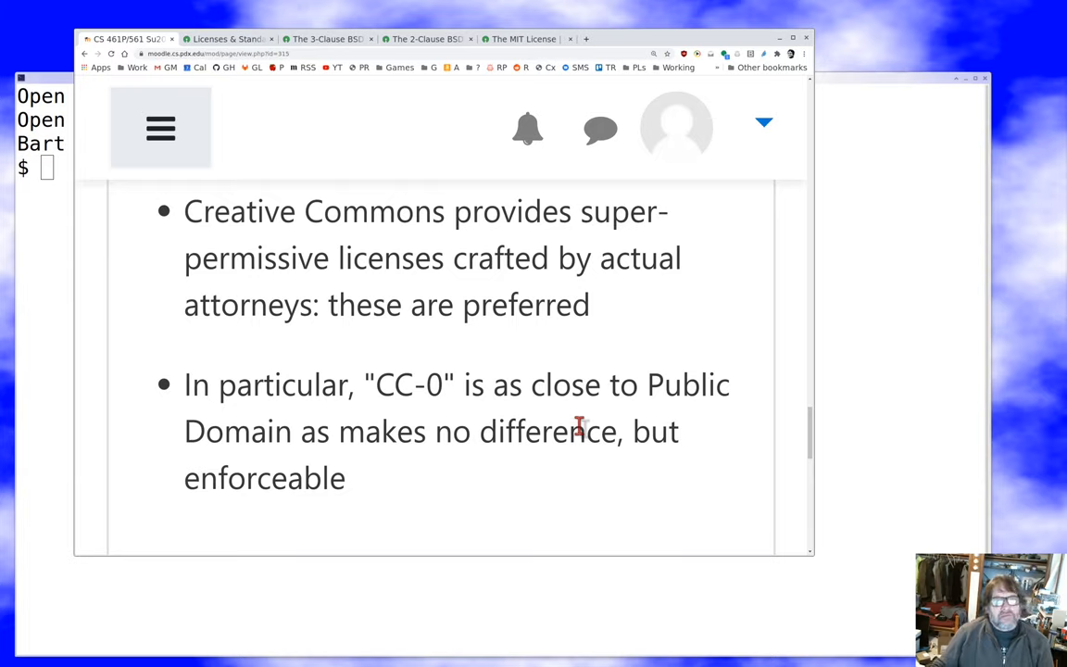